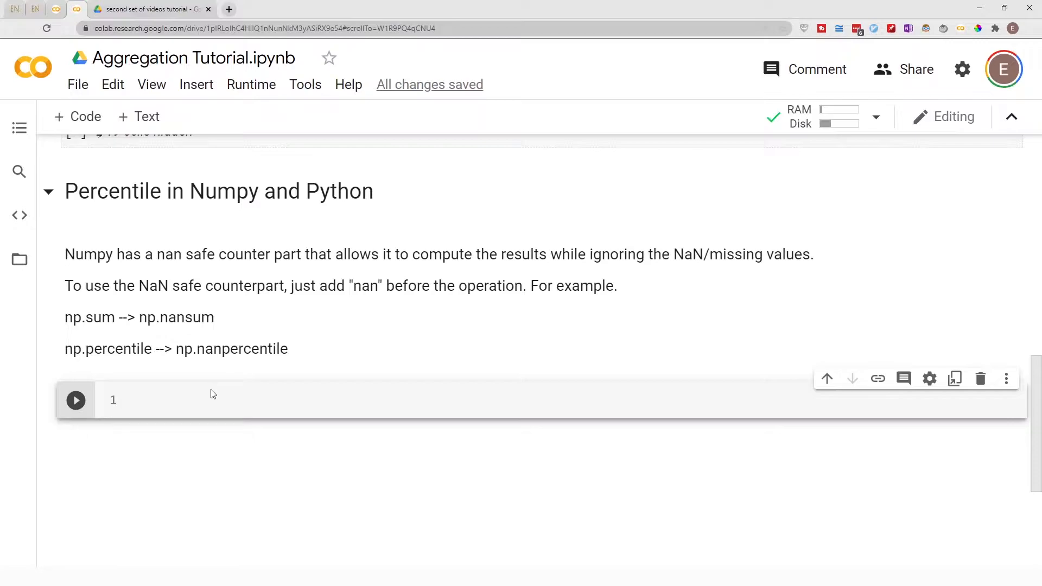
pyautogui.moveTo(103, 189)
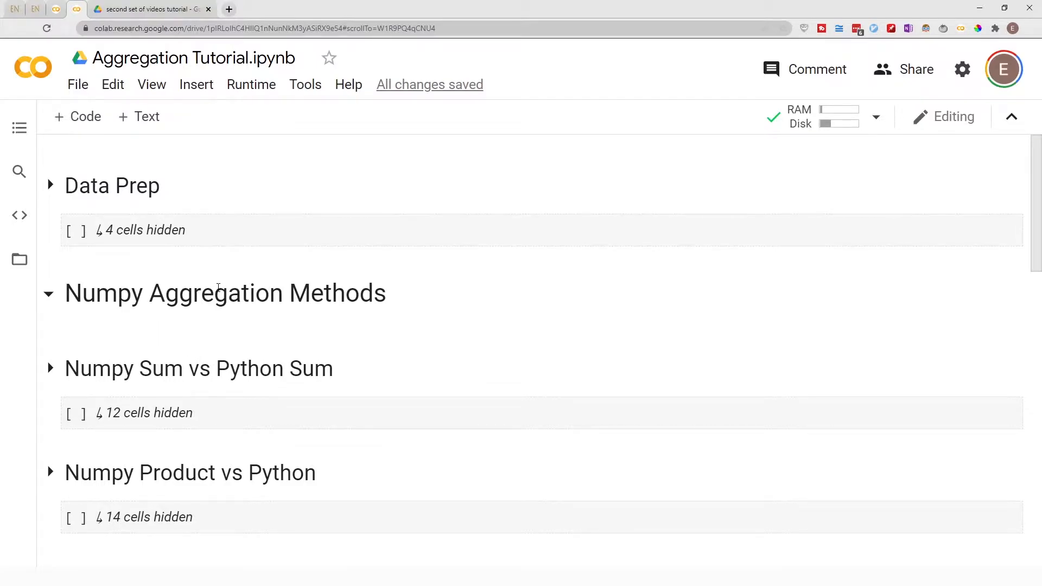
# Import numpy as np and run df.head() to show the first five beverage rows
pyautogui.scroll(-3)
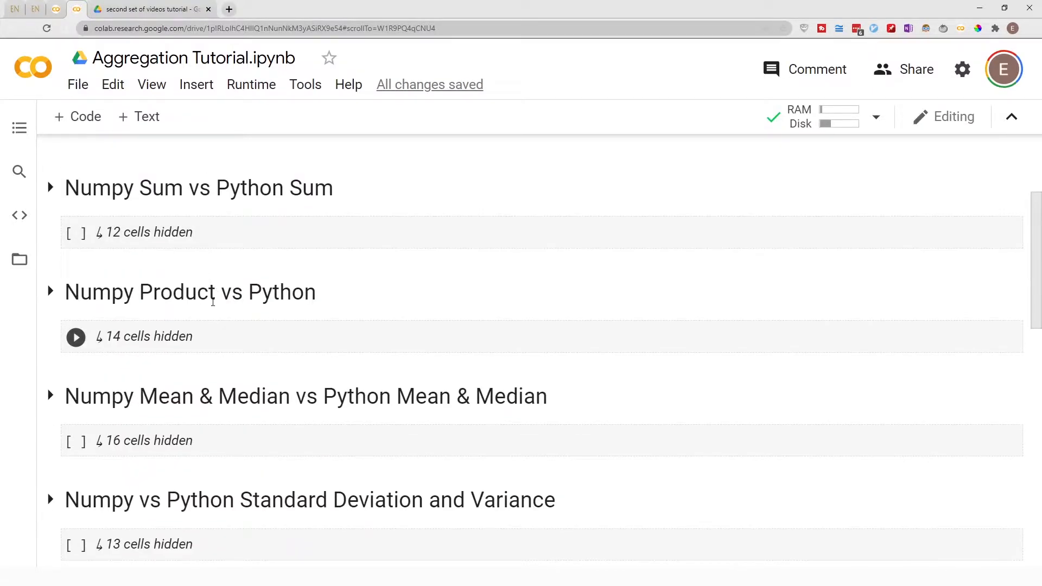
pyautogui.scroll(-3)
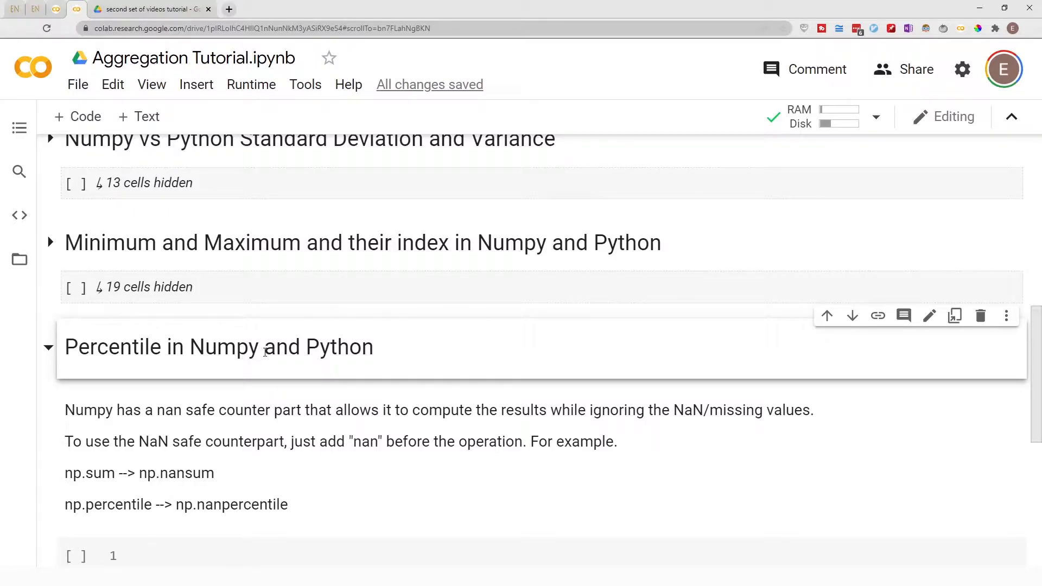
pyautogui.write('impor')
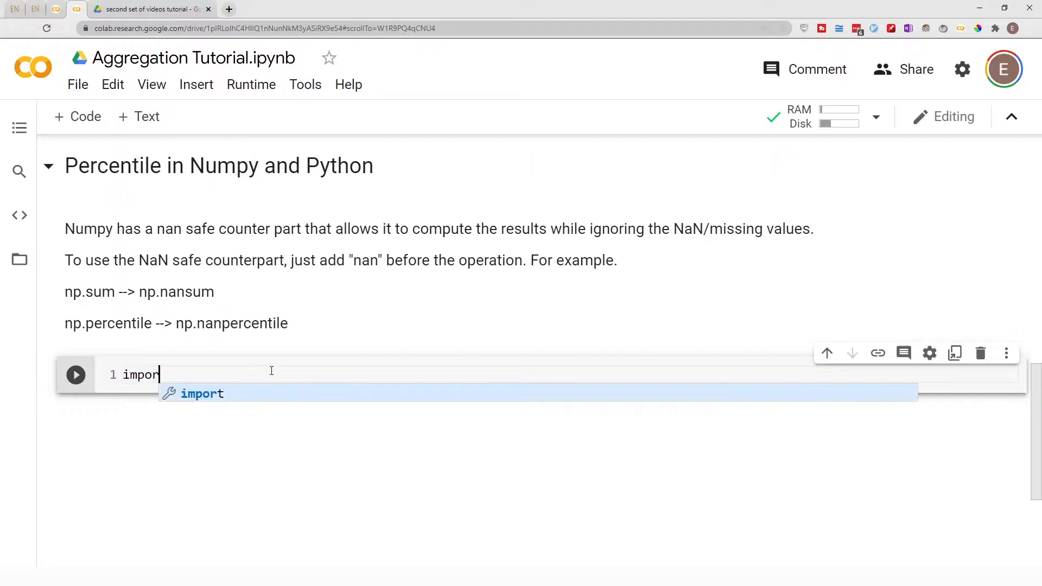
pyautogui.write('numpy as np')
pyautogui.write('df.head()')
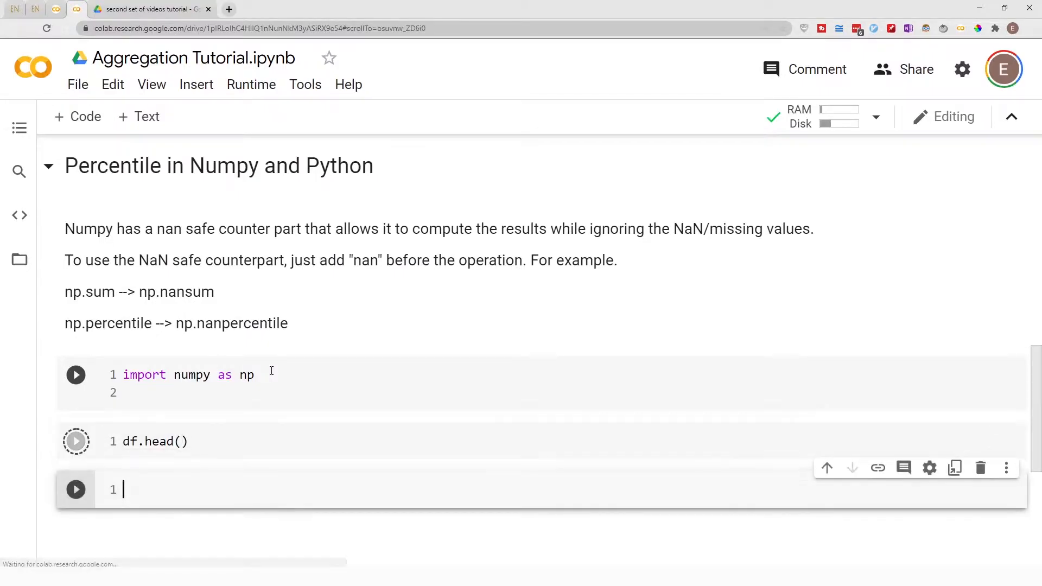
pyautogui.click(76, 441)
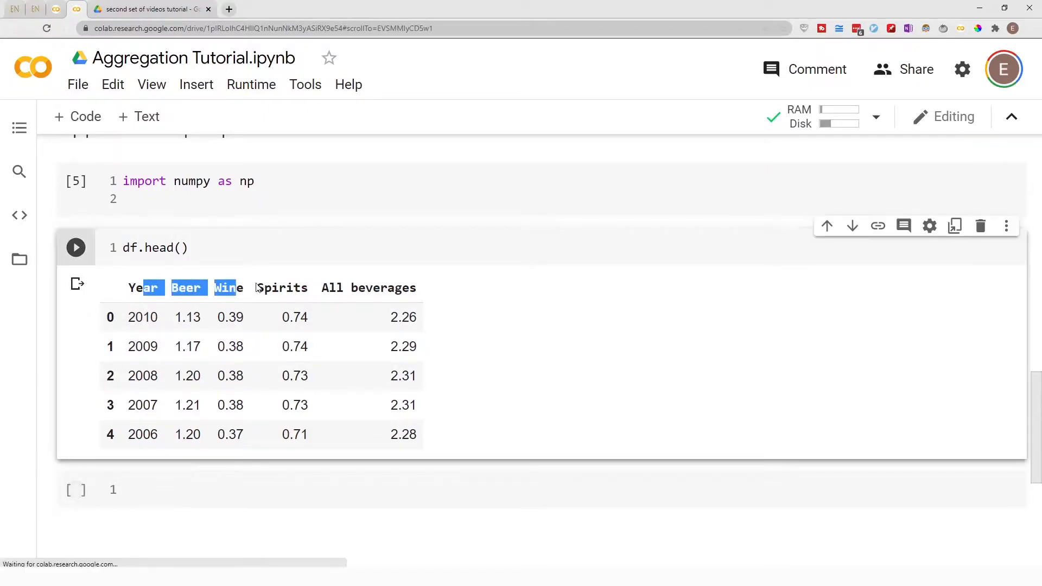
# Highlight the Year, Beer, Wine, Spirits and All beverages column headers, then clear it
pyautogui.moveTo(252, 287); pyautogui.dragTo(409, 287)
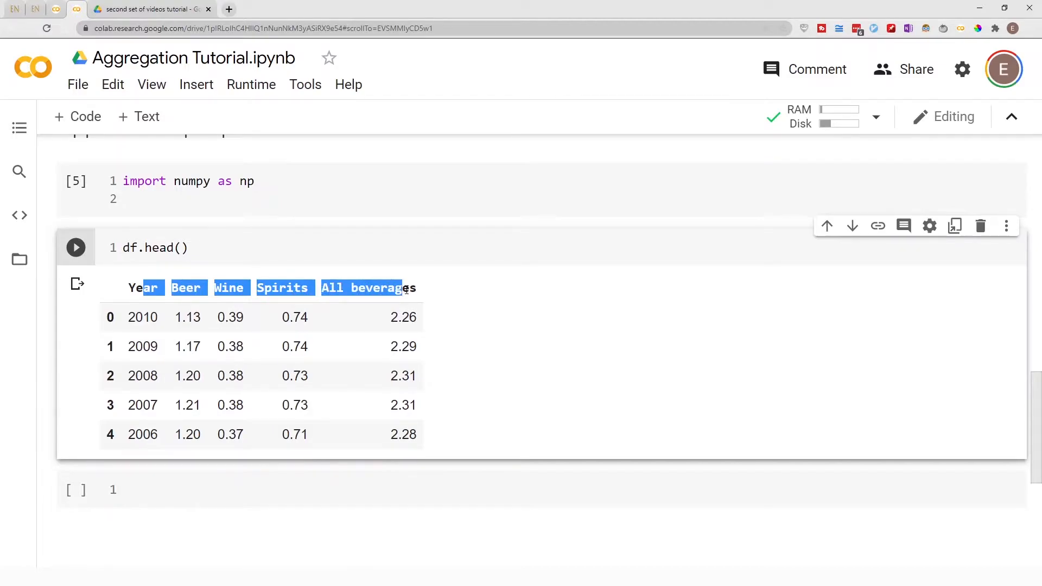
pyautogui.moveTo(468, 289)
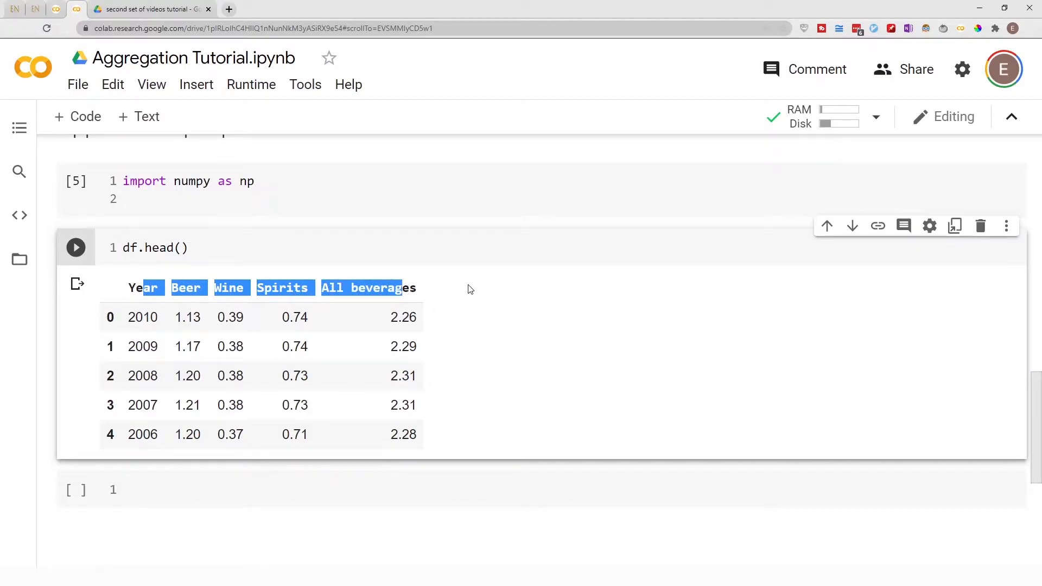
pyautogui.click(488, 314)
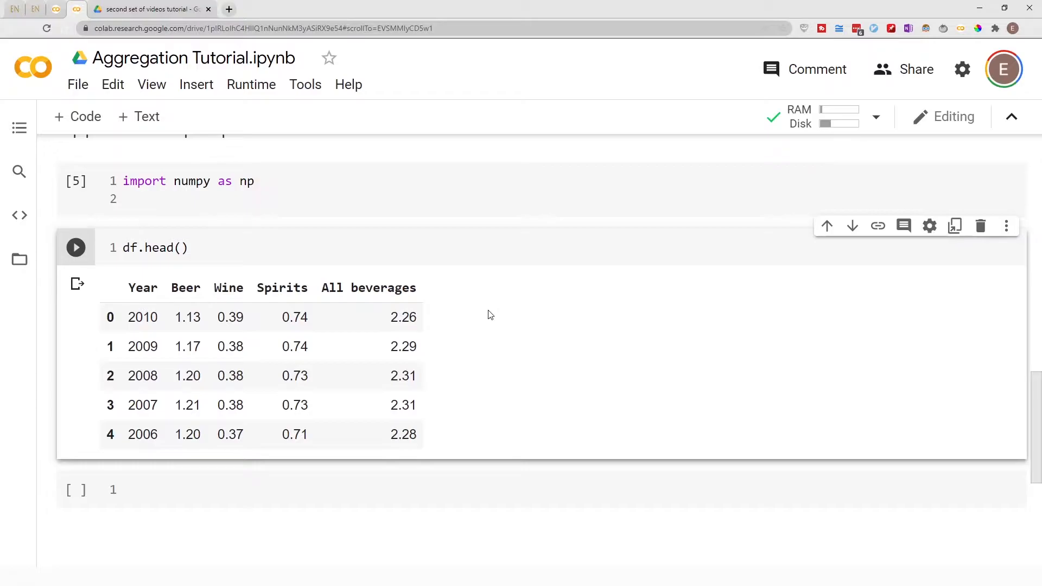
pyautogui.scroll(-3)
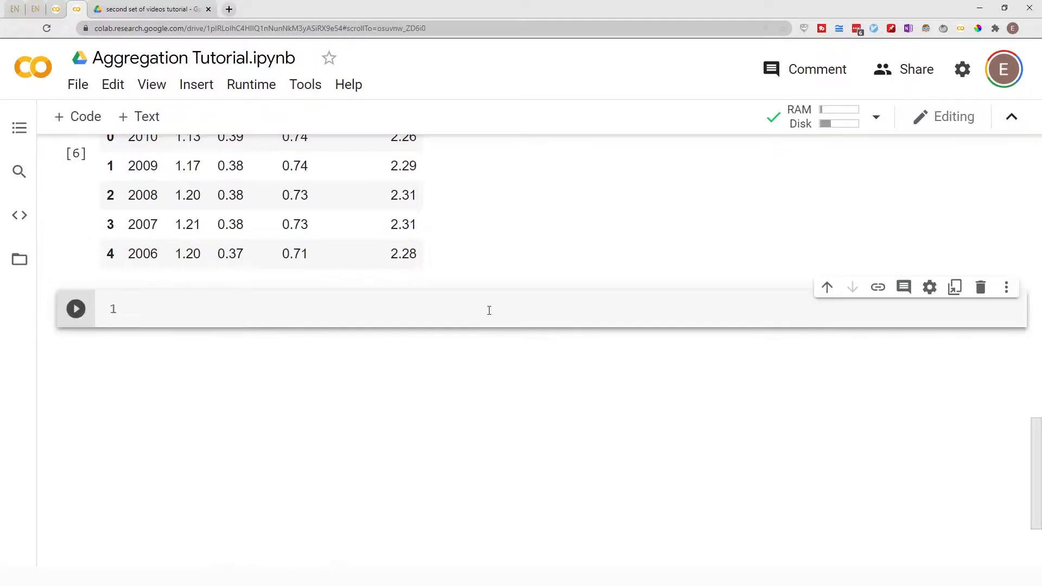
# Run np.percentile(df) with no q argument, raising a TypeError about missing 'q'
pyautogui.write('np.')
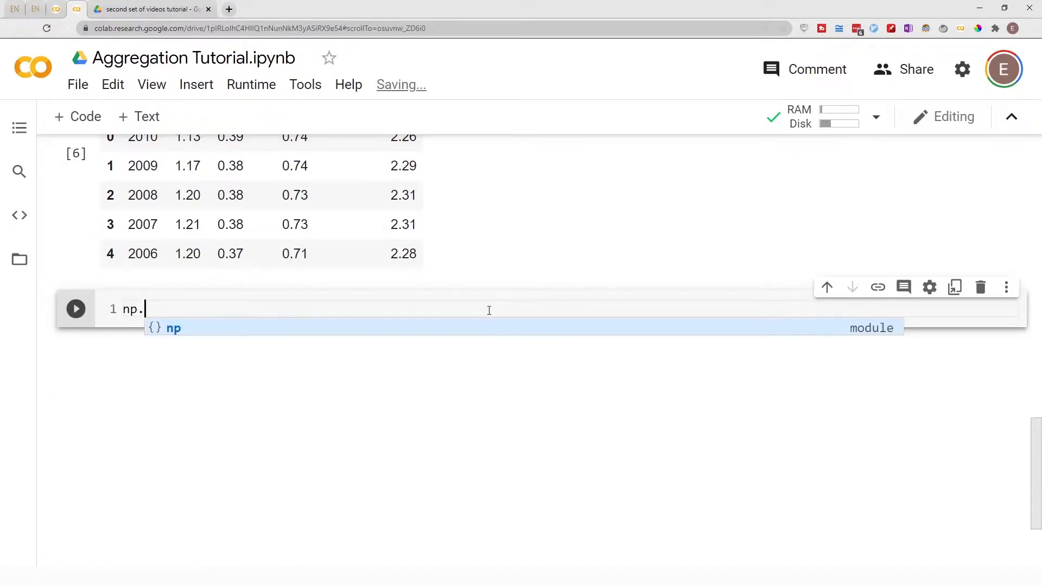
pyautogui.write('percentile')
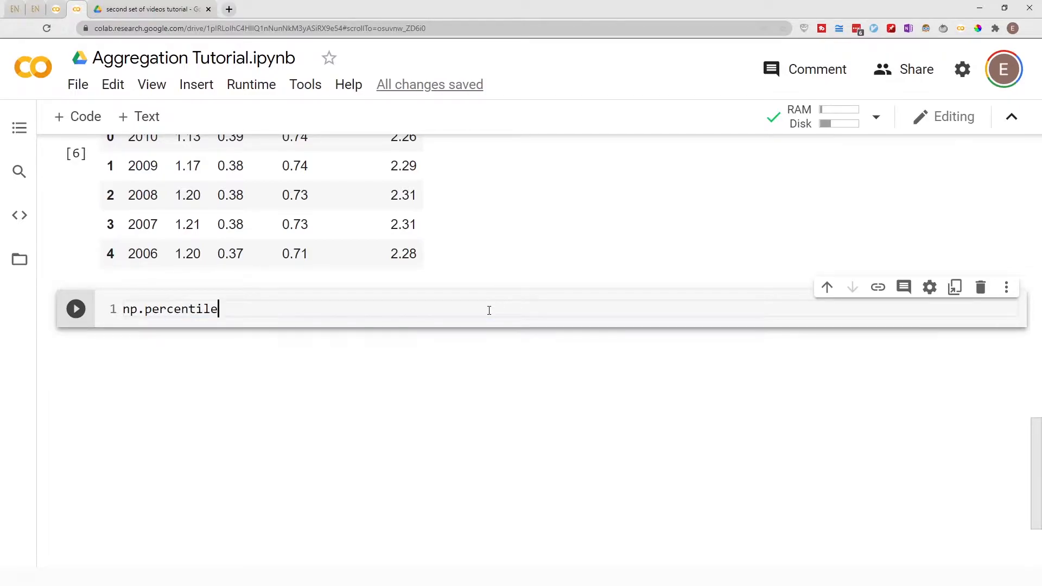
pyautogui.write('()')
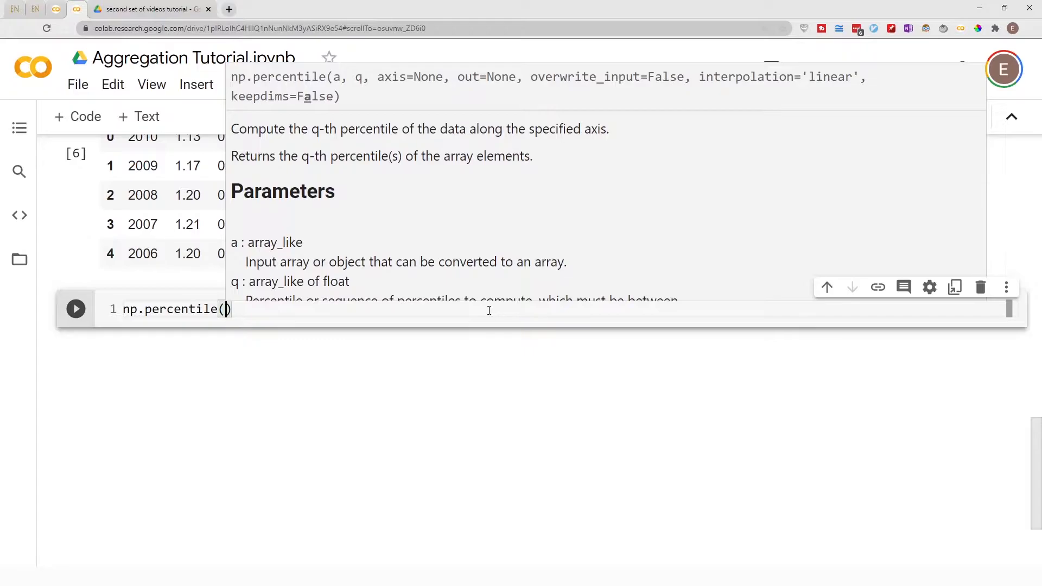
pyautogui.write('df')
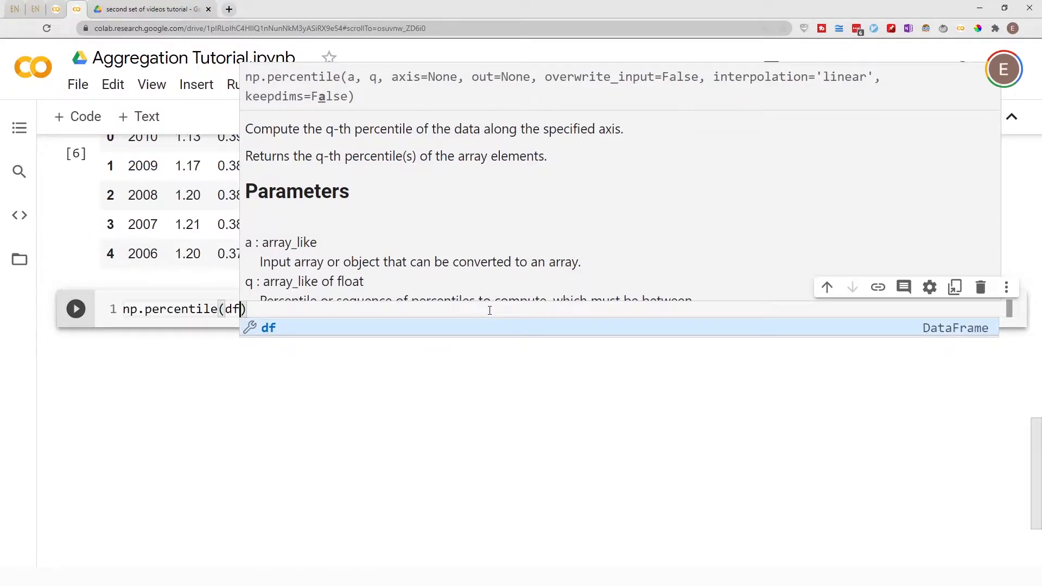
pyautogui.doubleClick(276, 242)
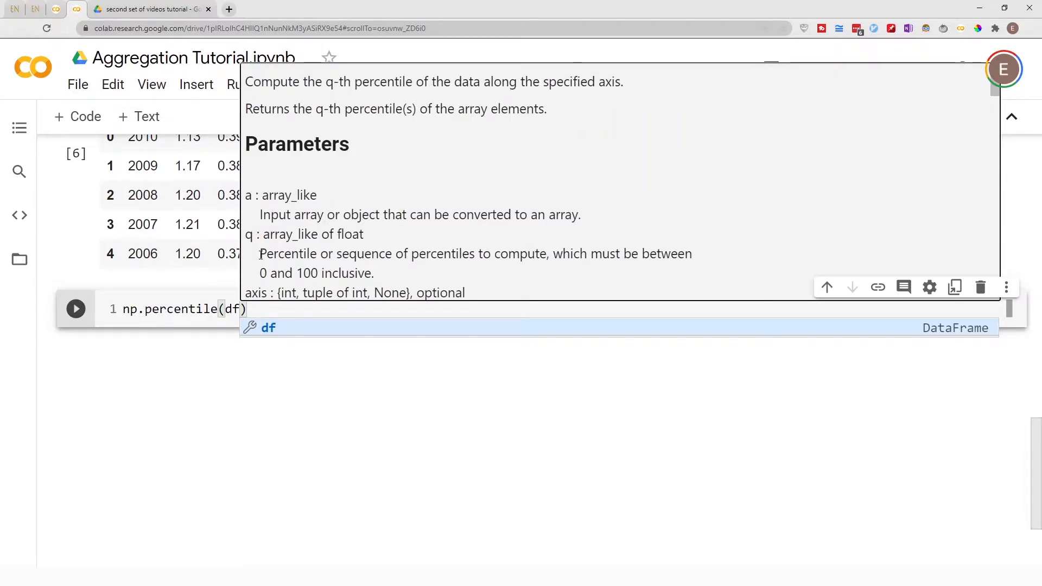
pyautogui.moveTo(260, 253); pyautogui.dragTo(423, 253)
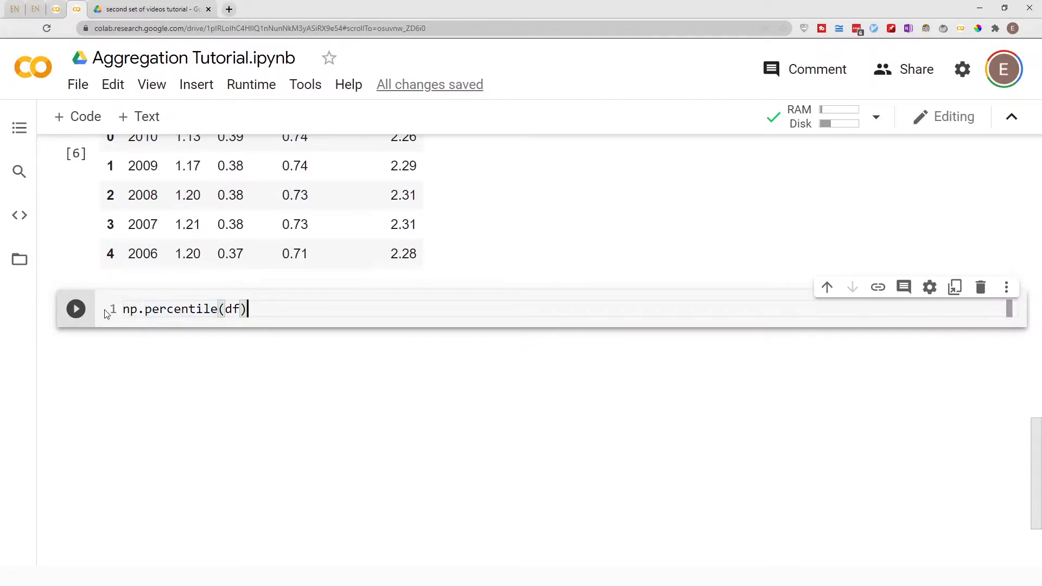
pyautogui.click(75, 308)
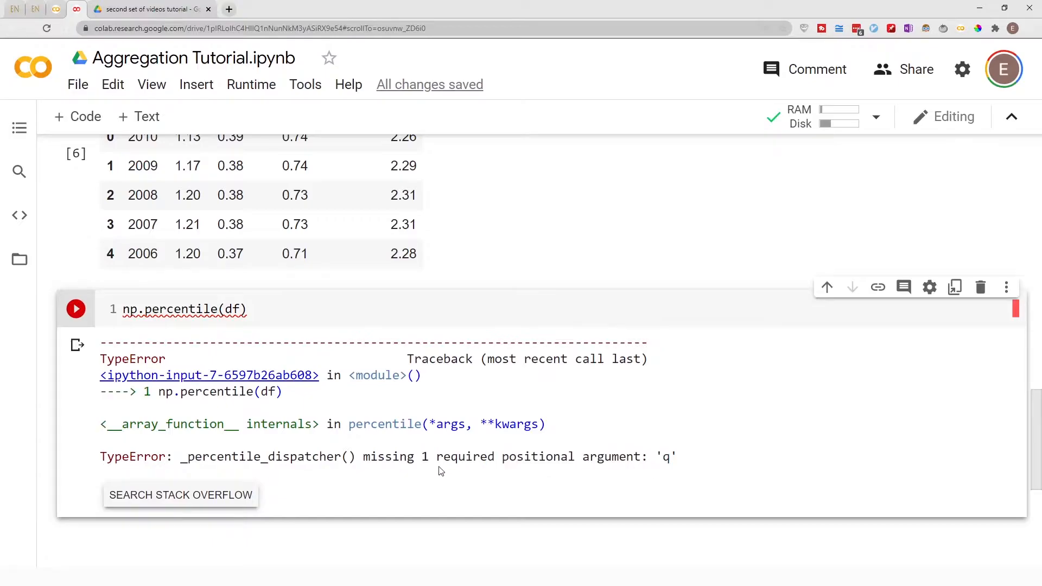
# Add the percentile list [25, 50, 75] to np.percentile(df) and run it
pyautogui.moveTo(440, 457); pyautogui.dragTo(677, 457)
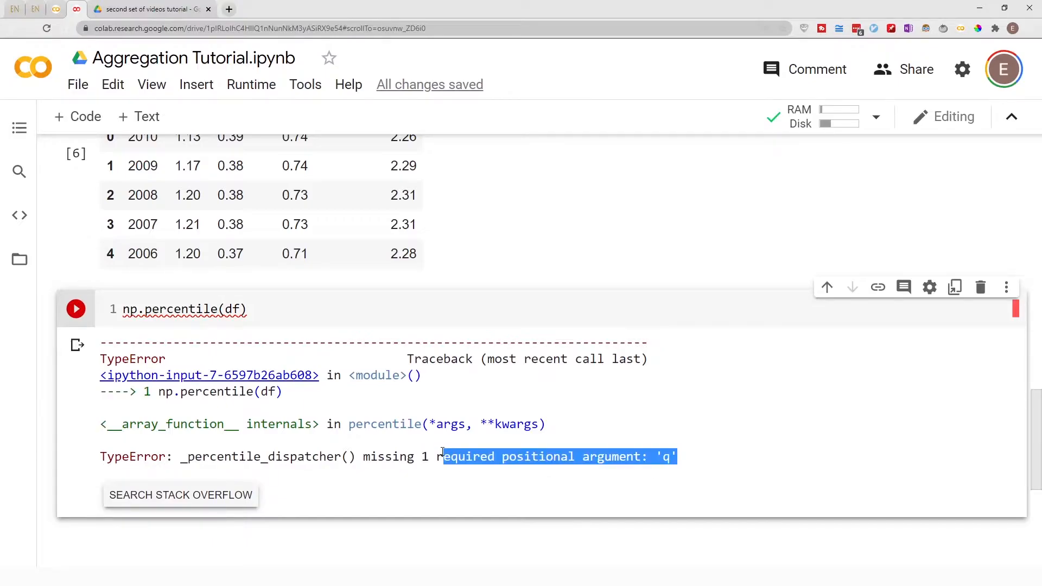
pyautogui.click(317, 309)
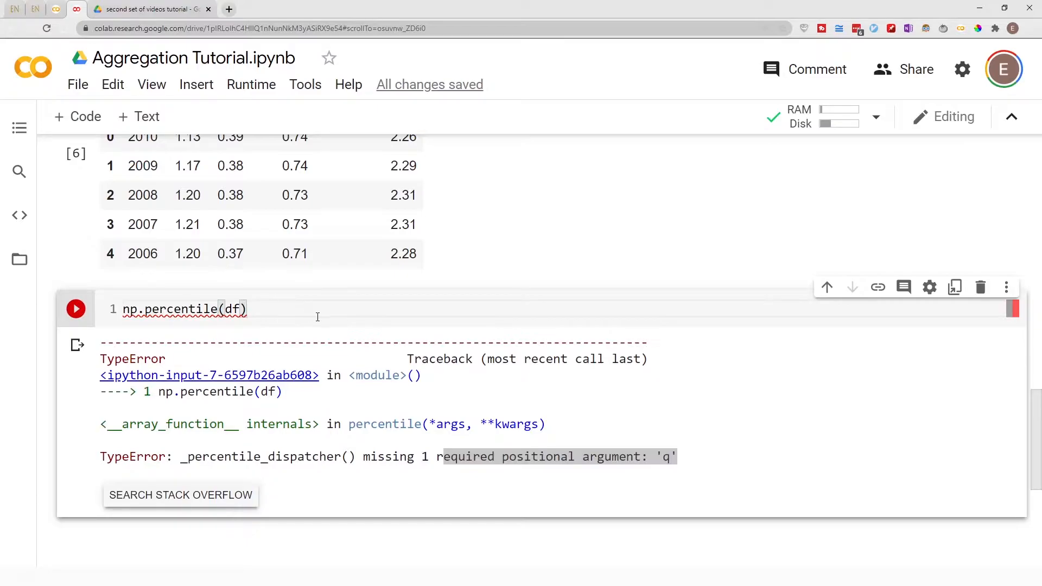
pyautogui.write(',')
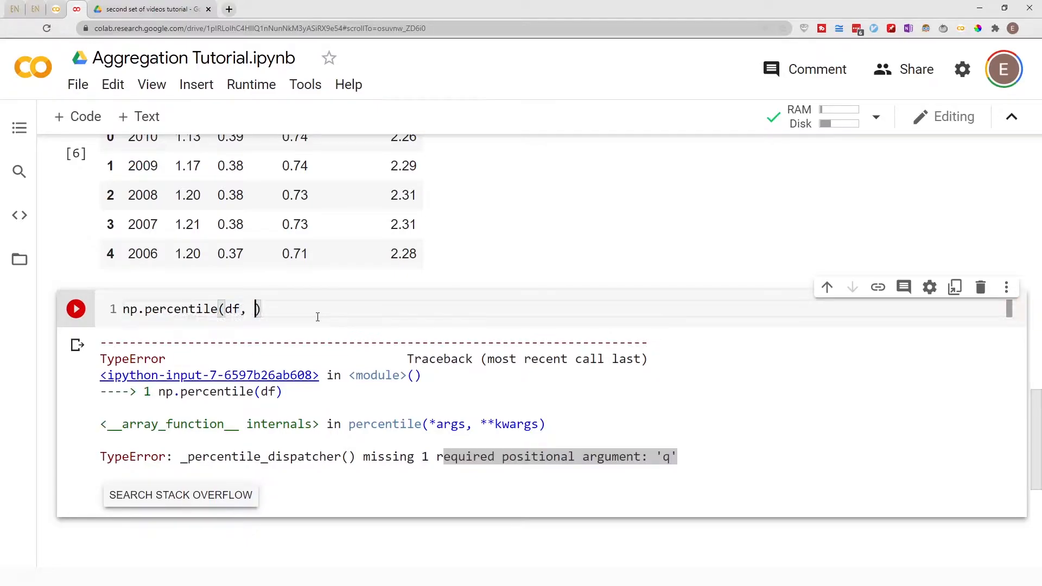
pyautogui.click(254, 309)
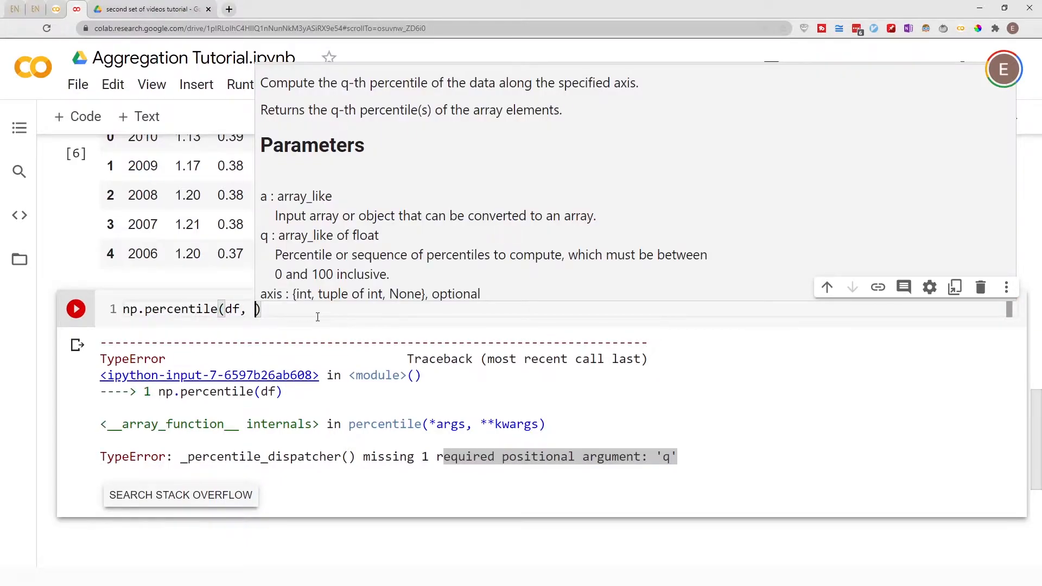
pyautogui.write('[]')
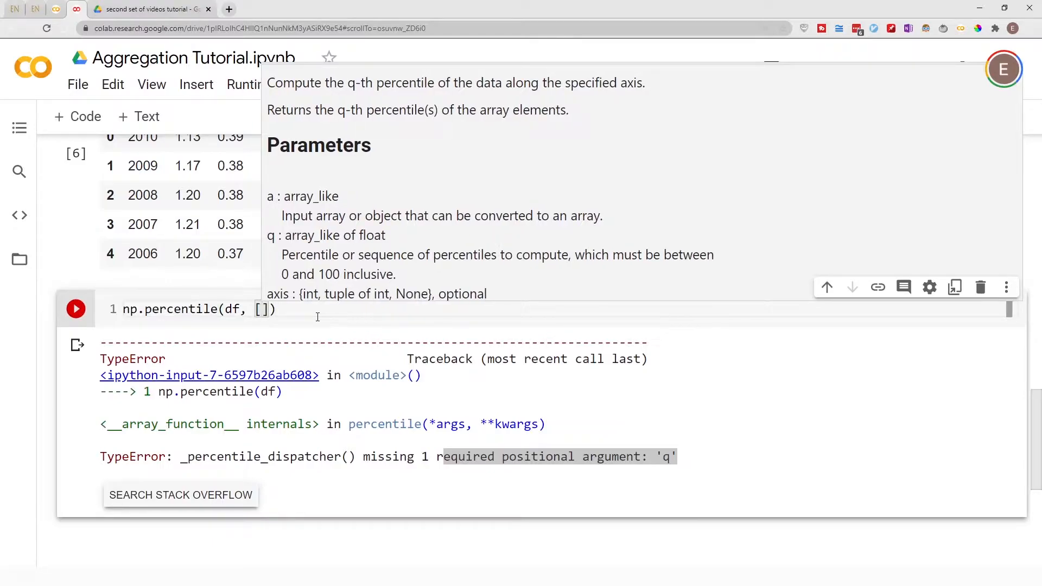
pyautogui.write('0')
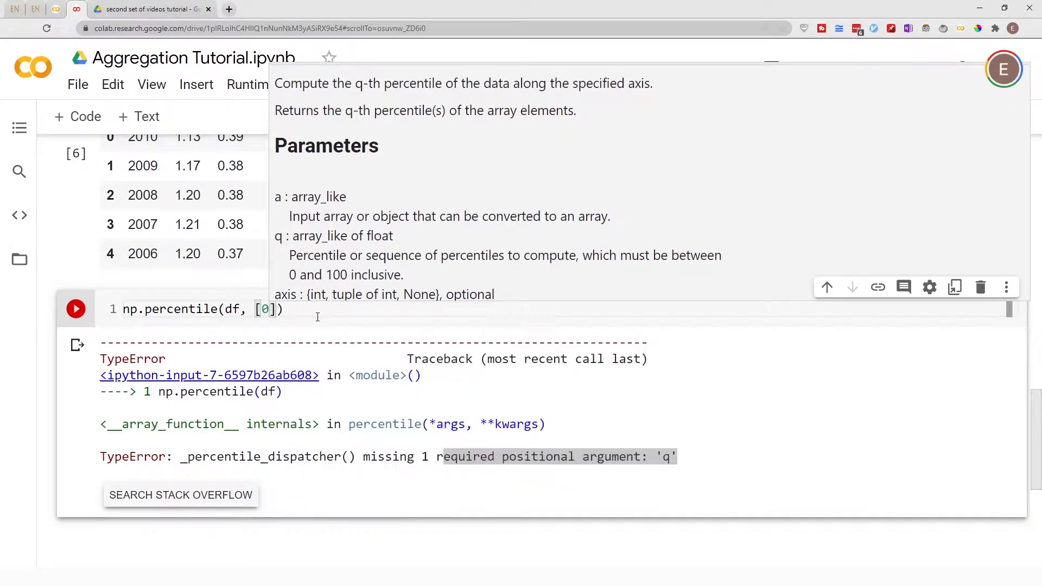
pyautogui.write(',')
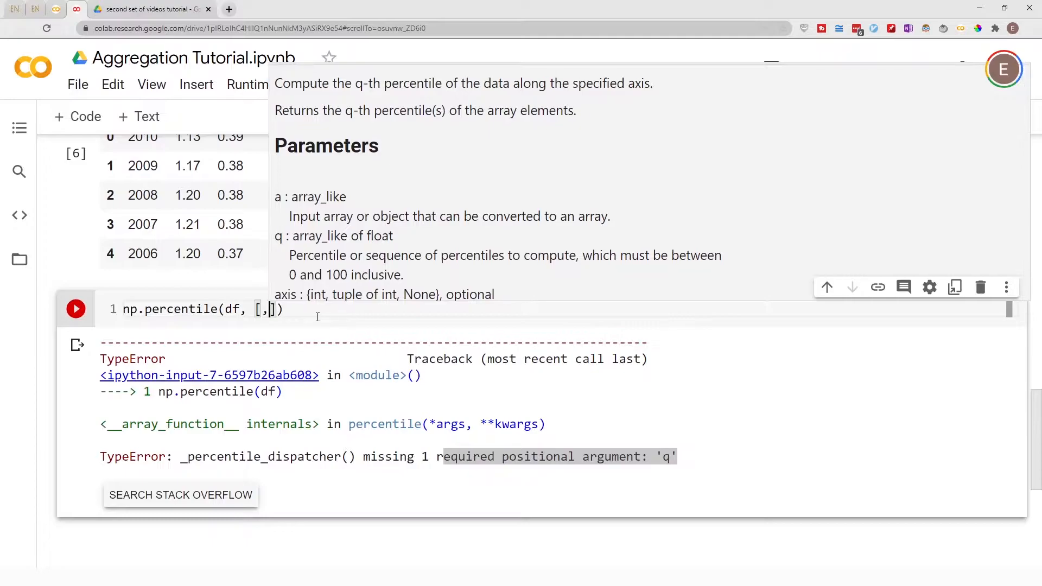
pyautogui.write('25,')
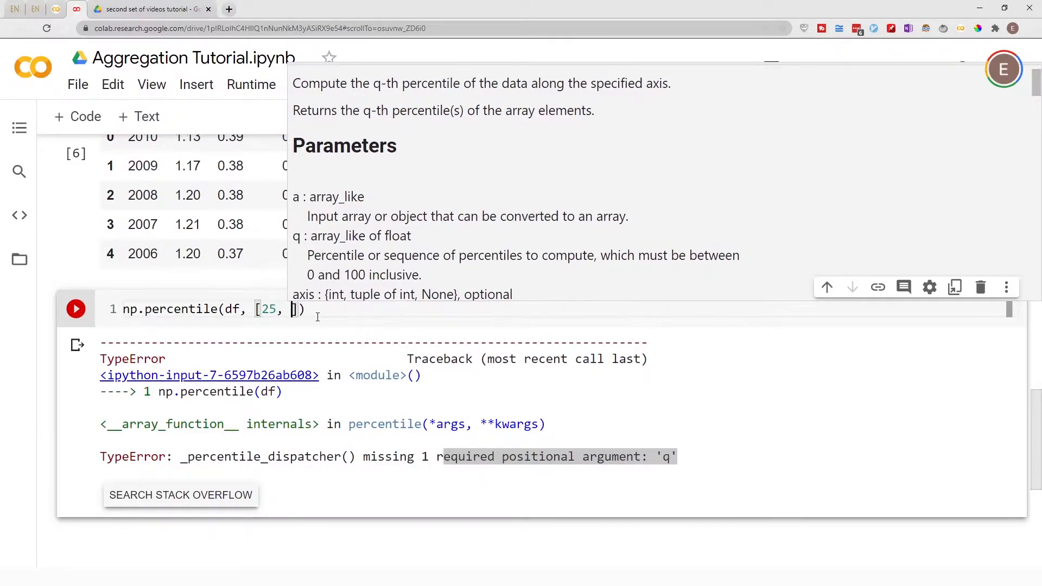
pyautogui.write('50,')
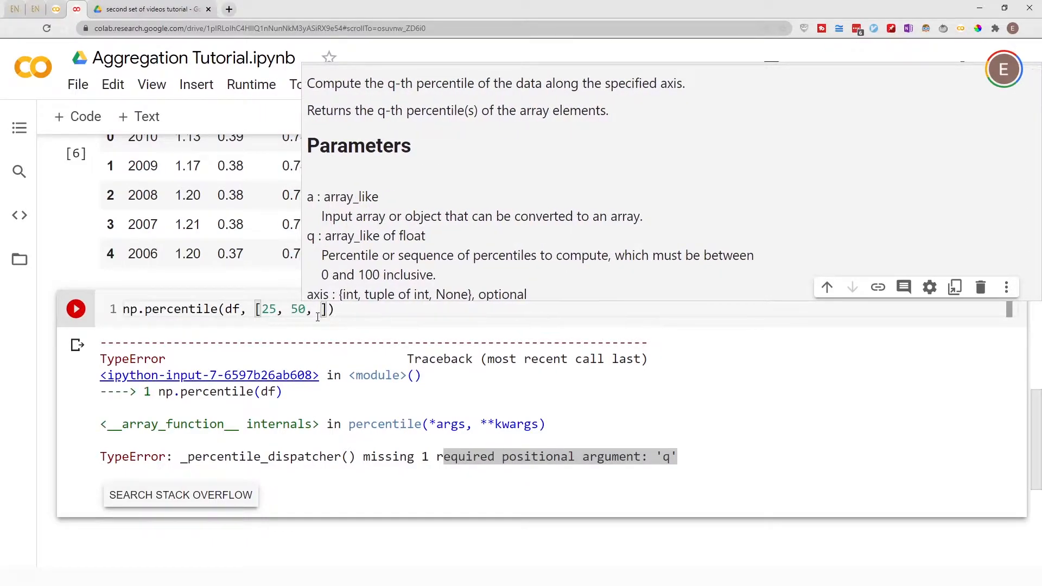
pyautogui.write('75')
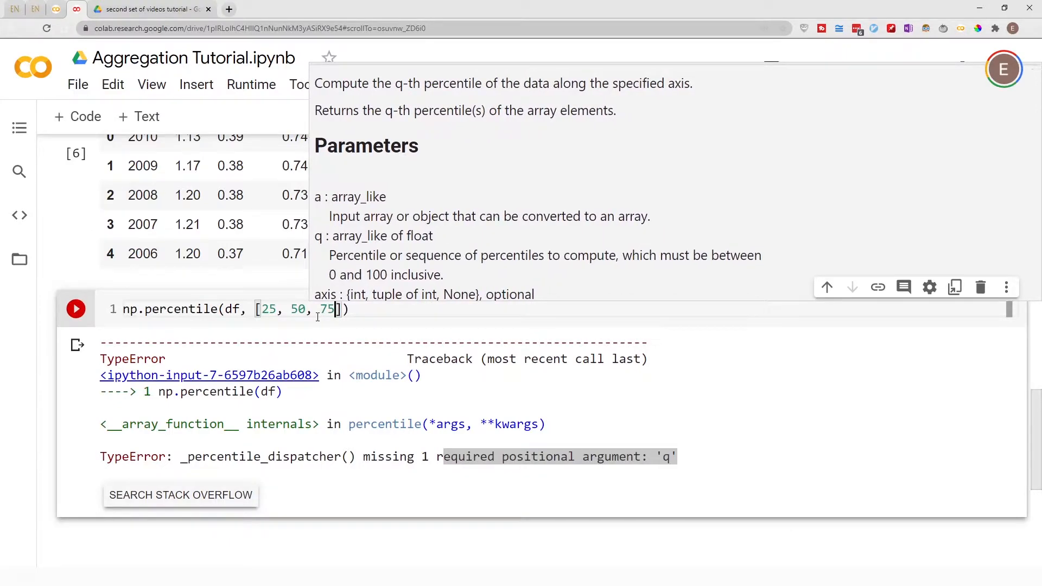
pyautogui.click(76, 309)
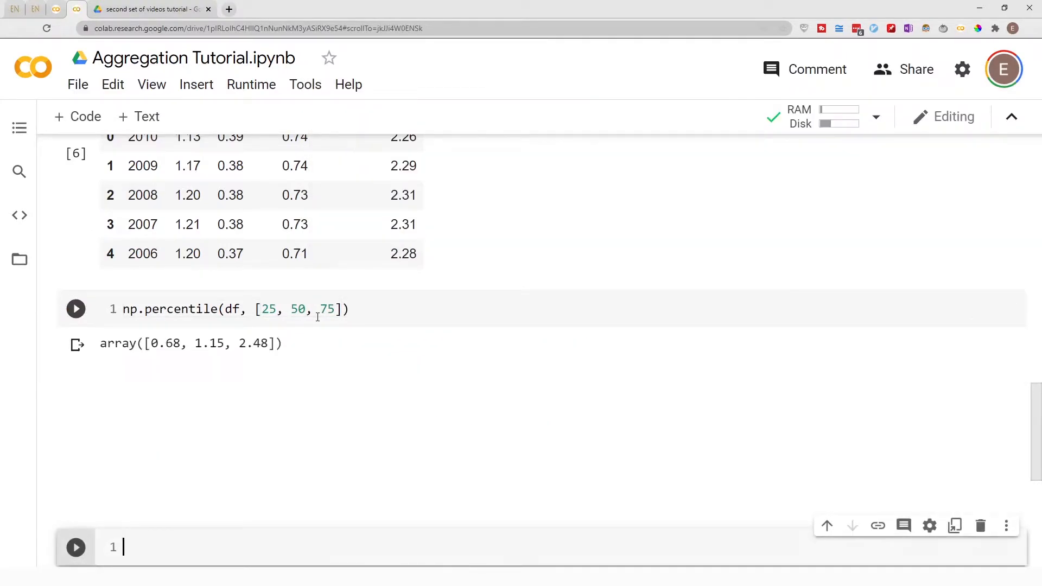
pyautogui.scroll(3)
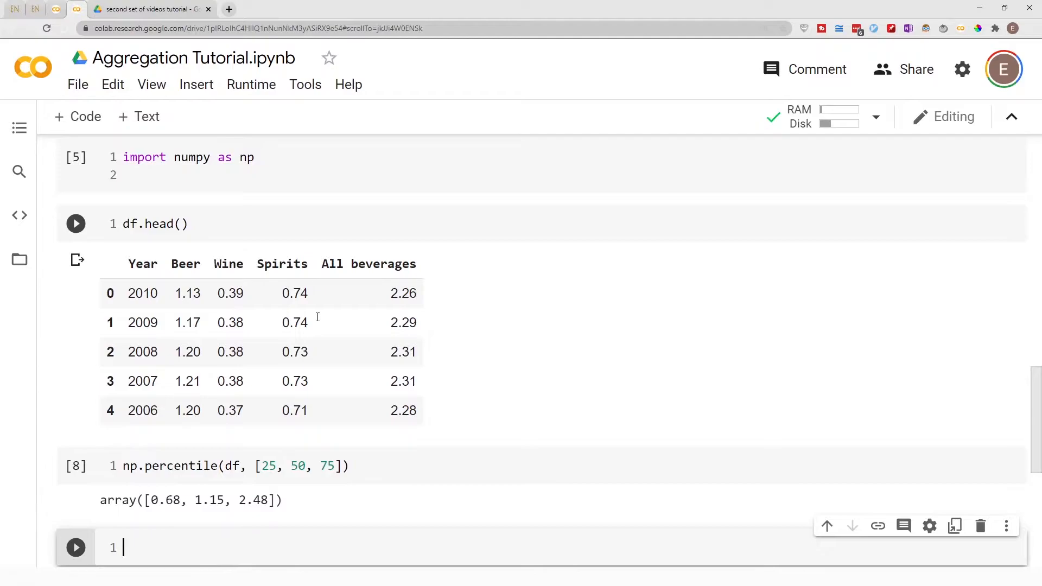
pyautogui.click(75, 224)
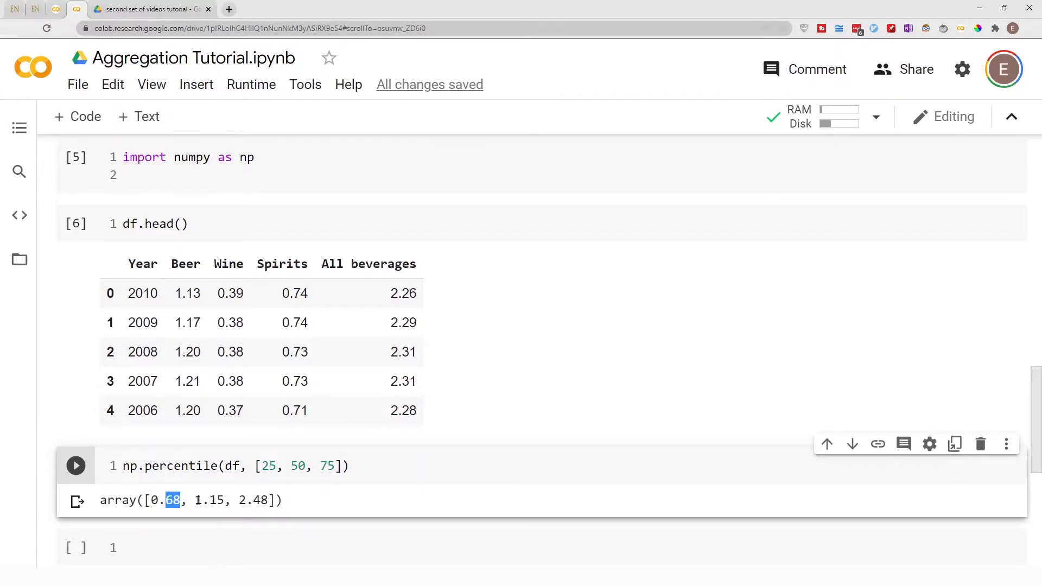
# Change the percentile call to use df['All beverages'] and rerun, returning 2.03, 2.23, 2.48
pyautogui.doubleClick(208, 500)
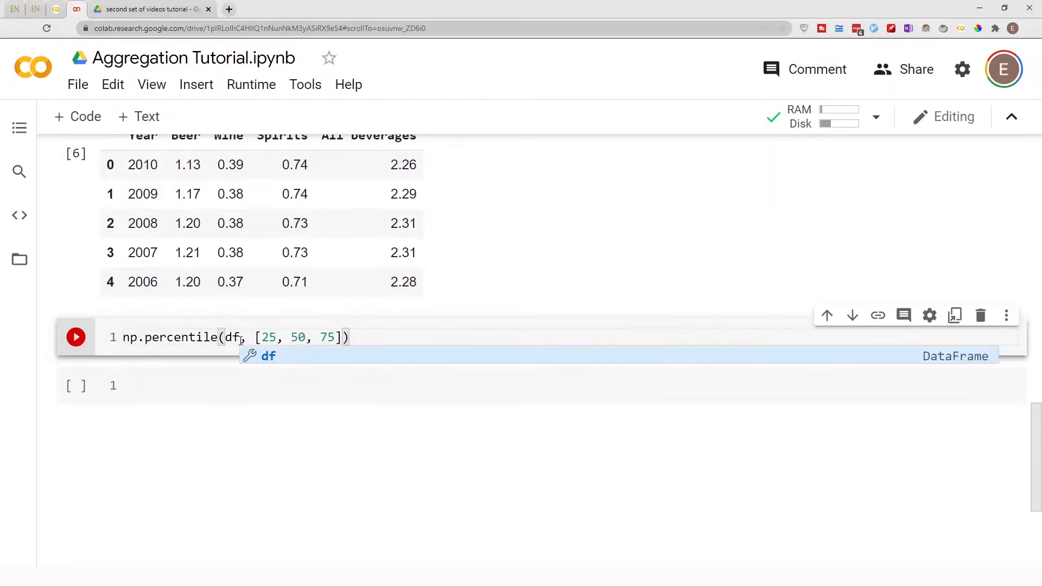
pyautogui.write('[]')
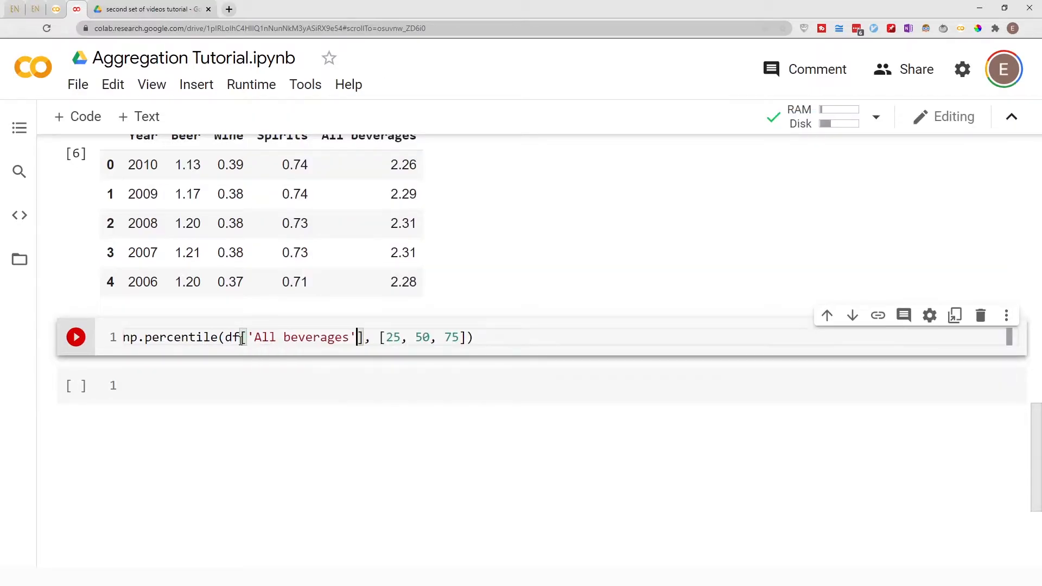
pyautogui.click(76, 337)
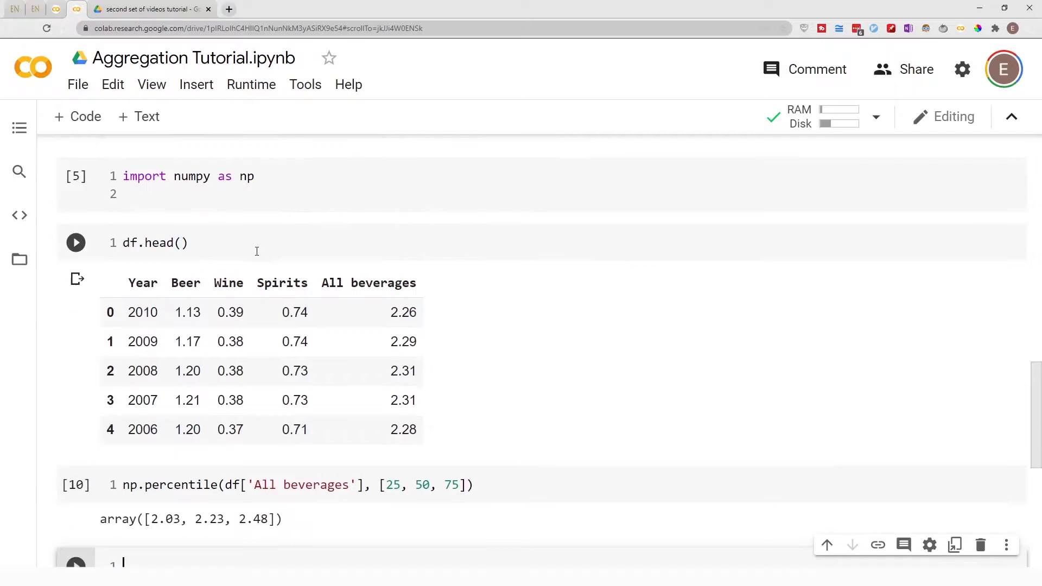
pyautogui.scroll(-3)
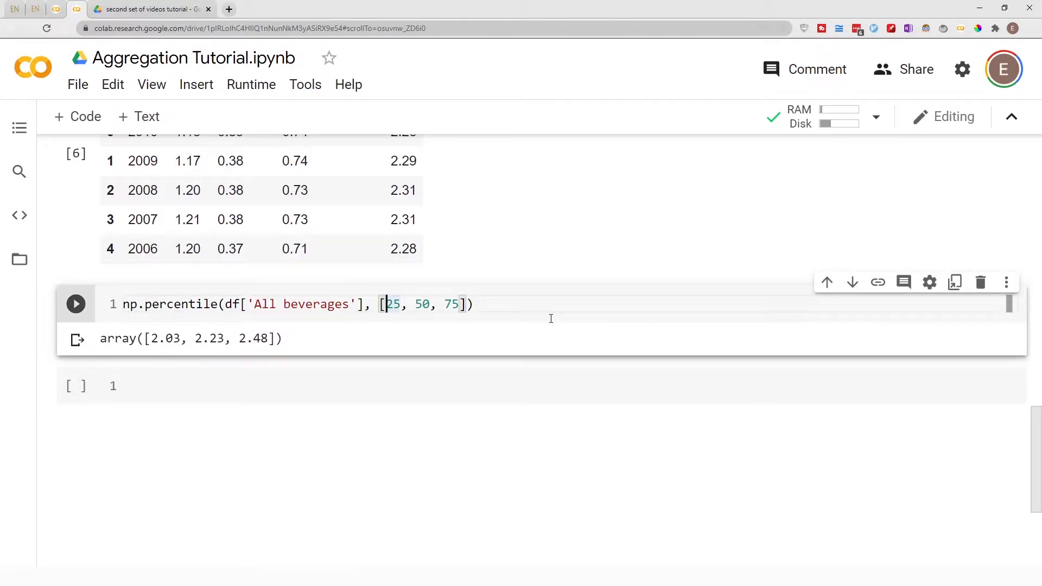
# Extend the percentile list to 0, 10, 17, 25, 50, 52, 75, 100 and rerun
pyautogui.write('0, 10,')
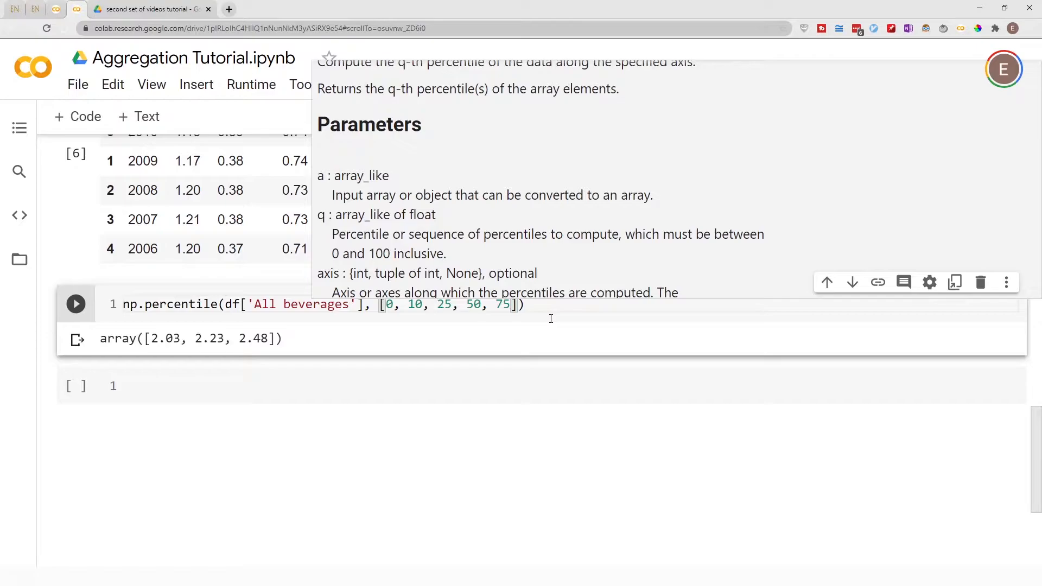
pyautogui.write('1')
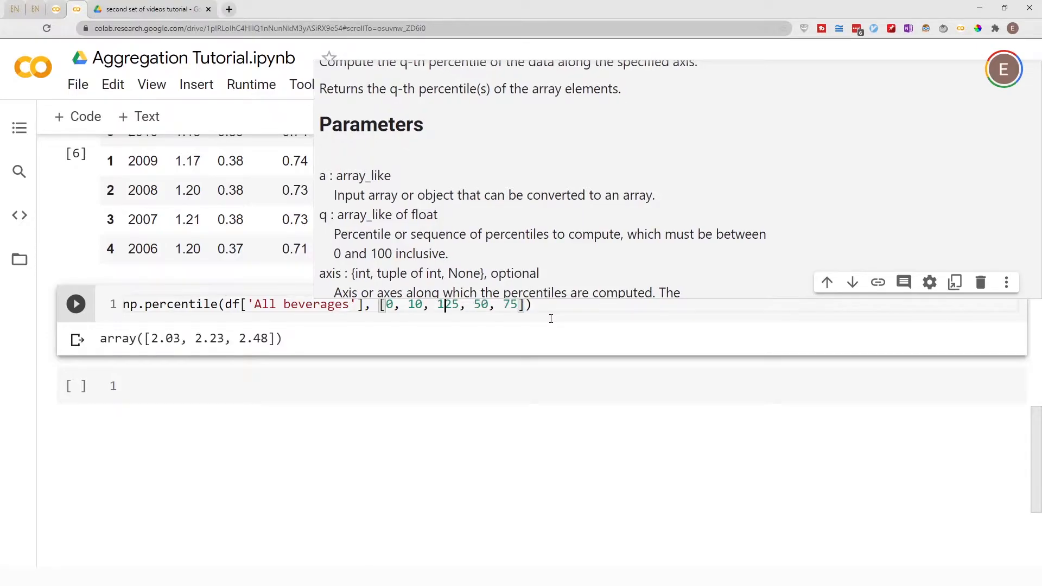
pyautogui.write('17,')
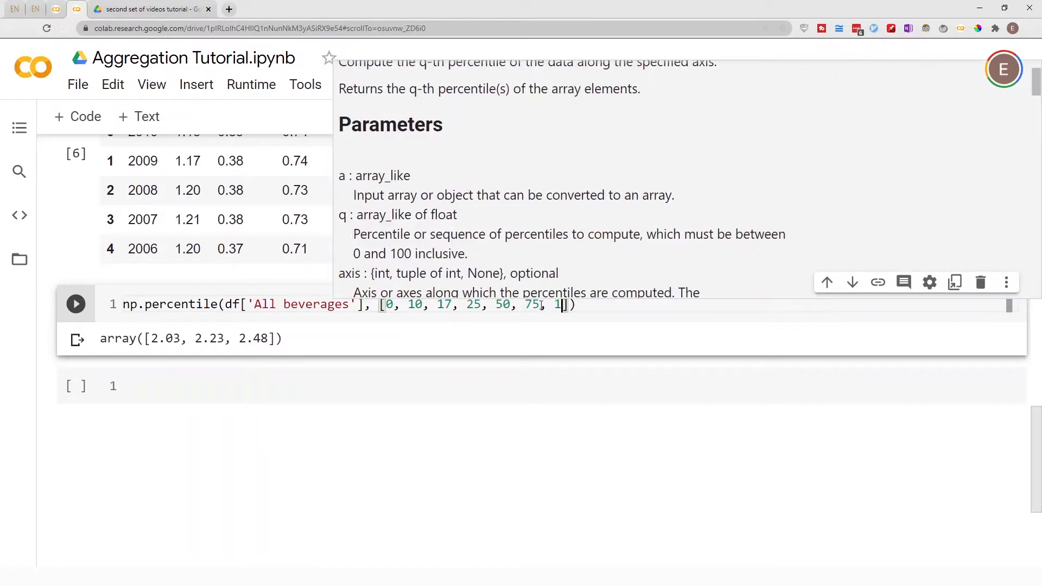
pyautogui.write('00')
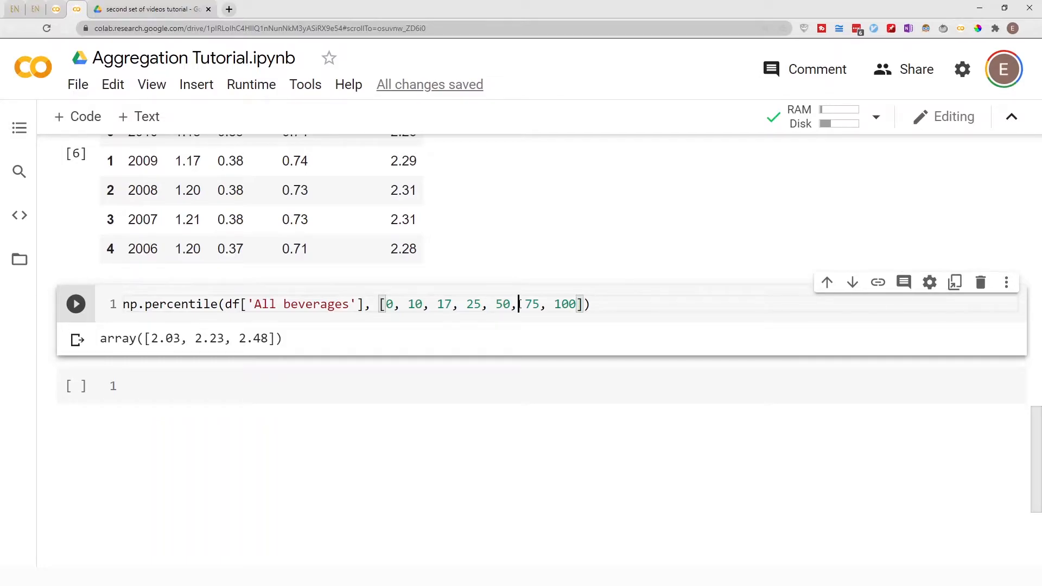
pyautogui.write('52,')
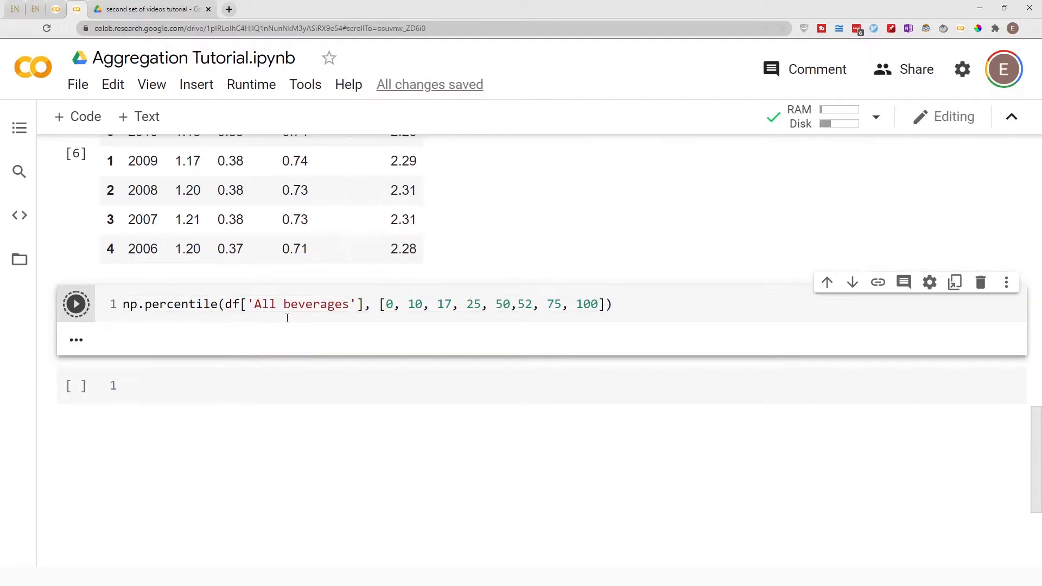
pyautogui.click(76, 304)
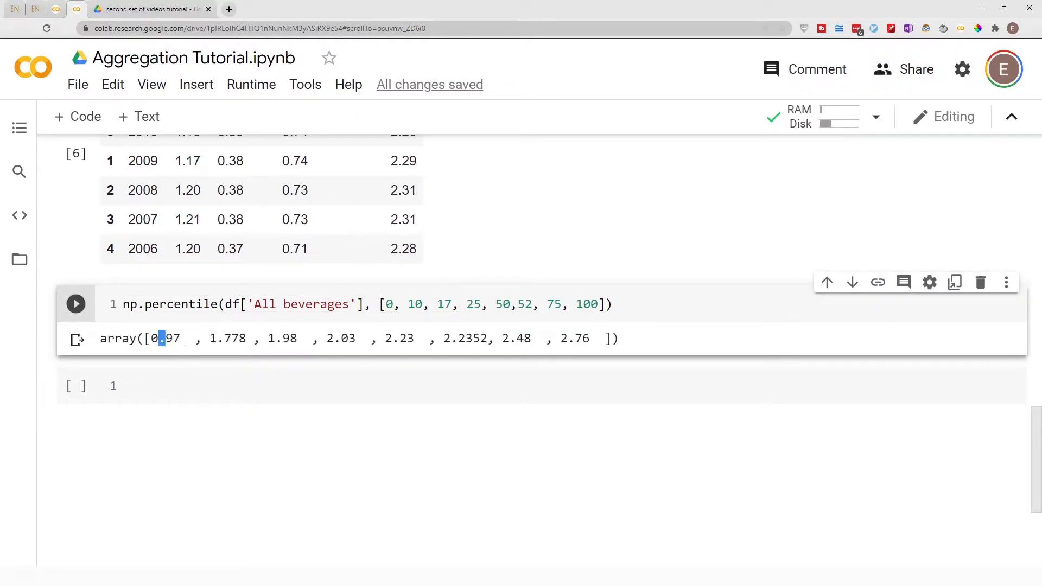
pyautogui.moveTo(160, 338); pyautogui.dragTo(595, 338)
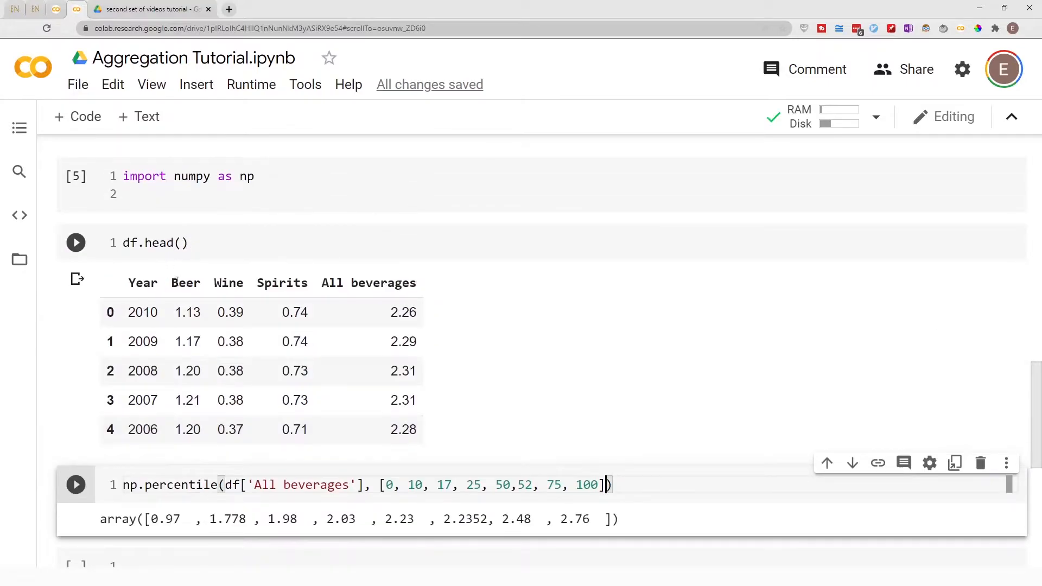
# Import the statistics module in a new cell
pyautogui.scroll(-3)
pyautogui.write('# calculate rank based statistics of dataframe features/columns')
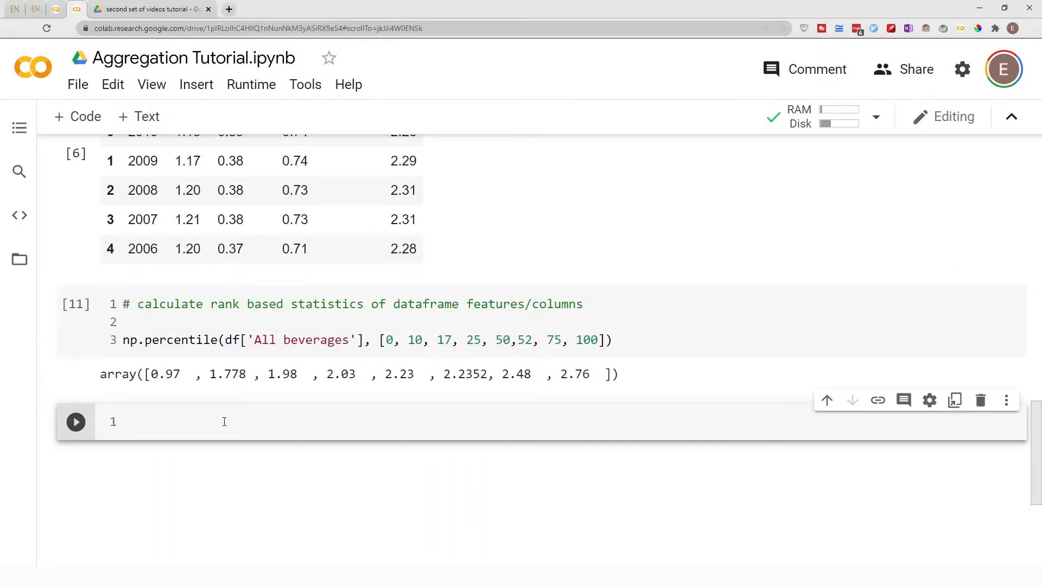
pyautogui.write('import')
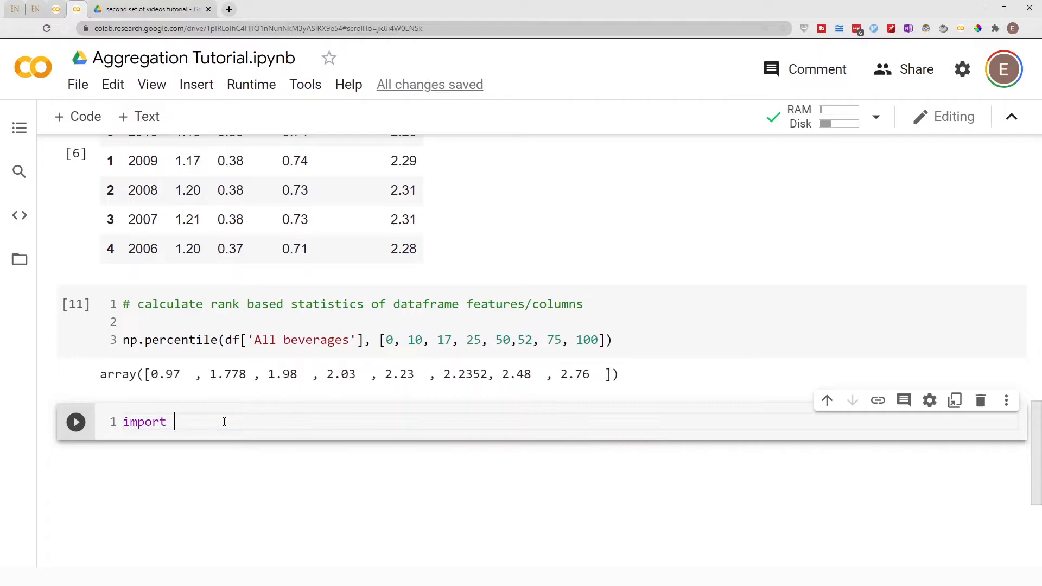
pyautogui.write('statistic')
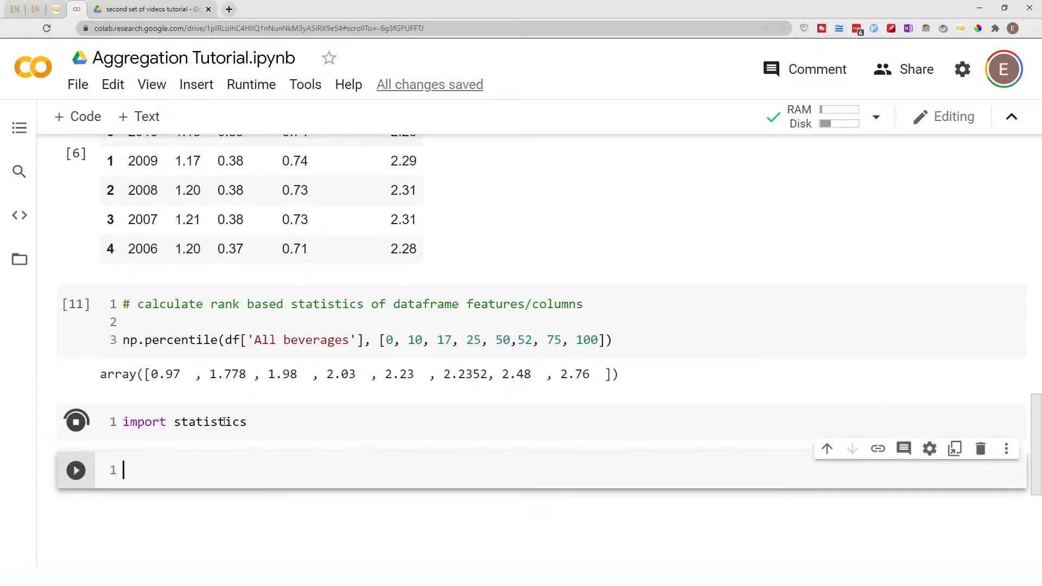
pyautogui.write('s')
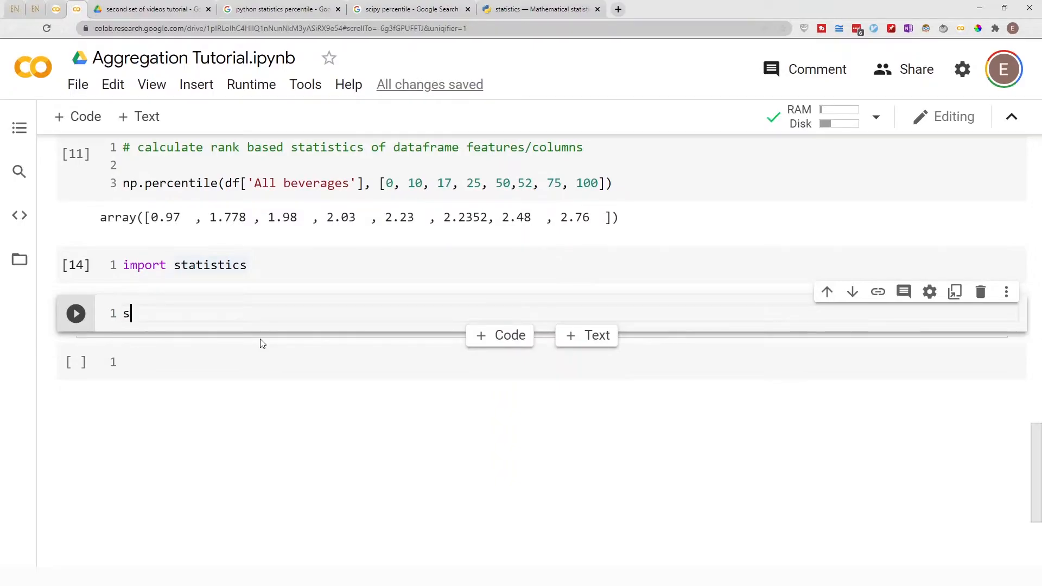
# Type statistics.quantiles(df['All beverages']) and bring up its documentation page
pyautogui.write('tatistics.')
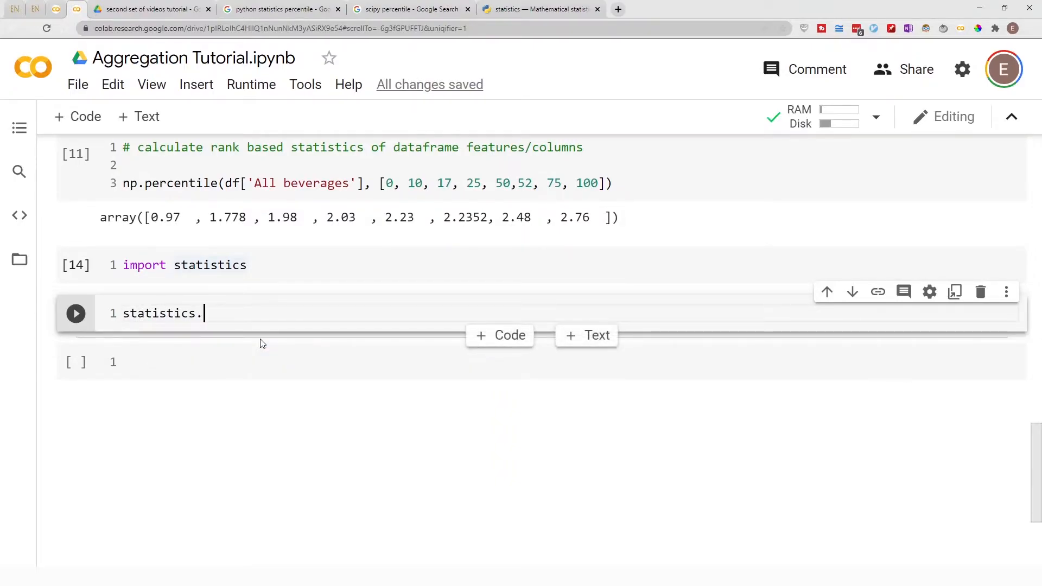
pyautogui.write('quantiles()')
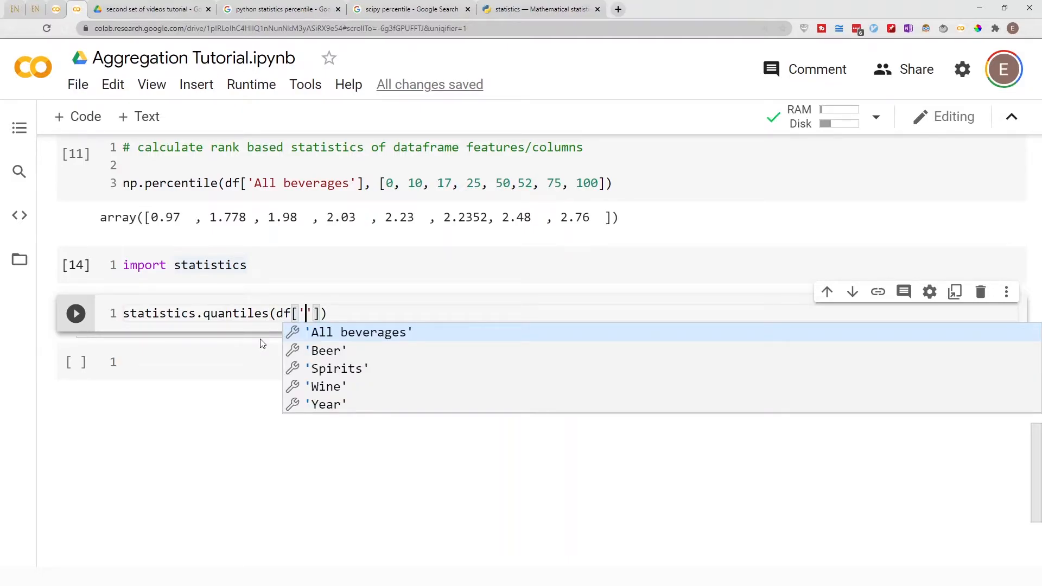
pyautogui.click(358, 332)
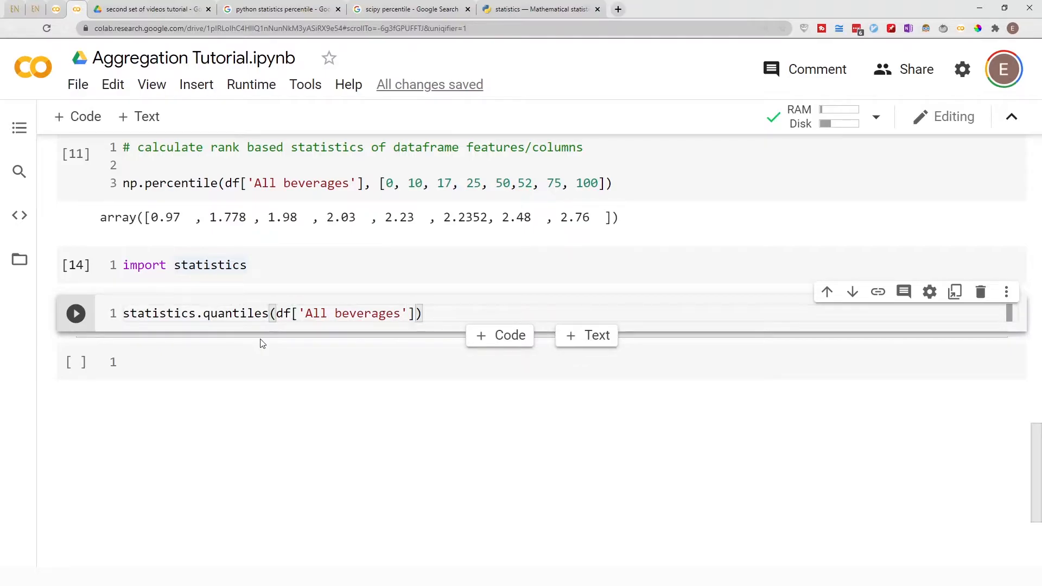
pyautogui.doubleClick(239, 314)
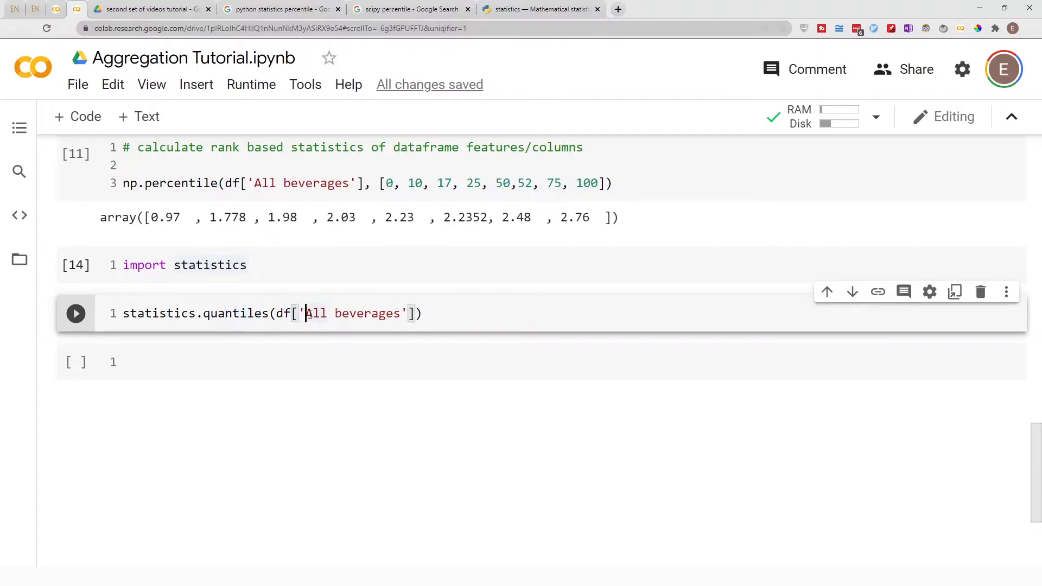
pyautogui.click(540, 9)
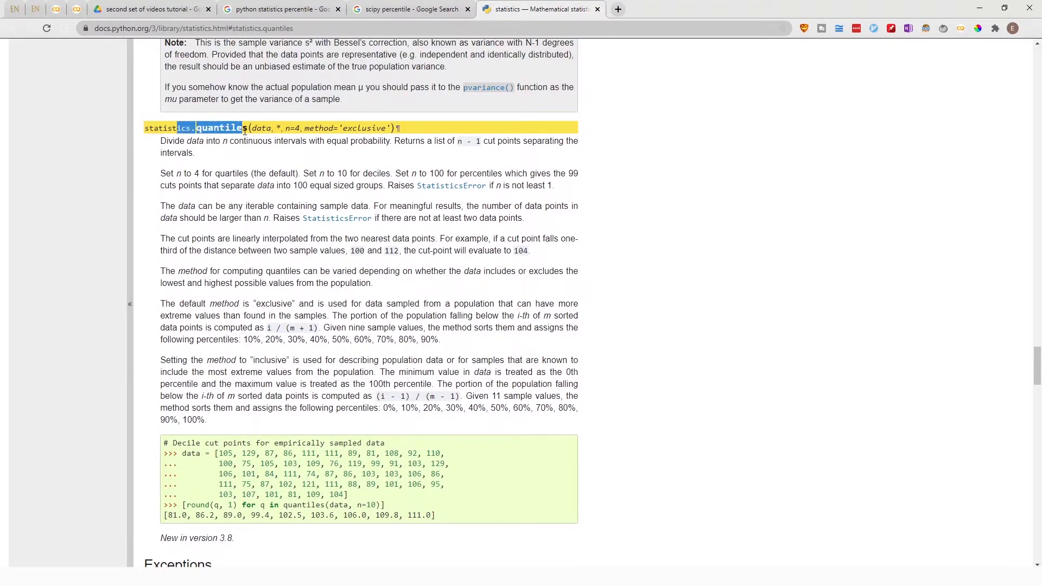
pyautogui.doubleClick(260, 127)
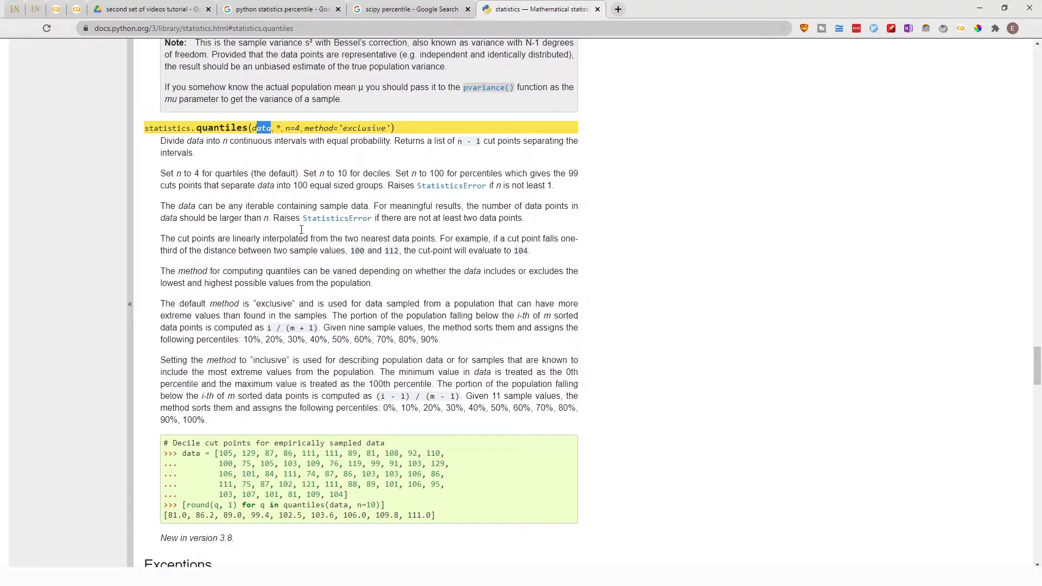
pyautogui.scroll(-3)
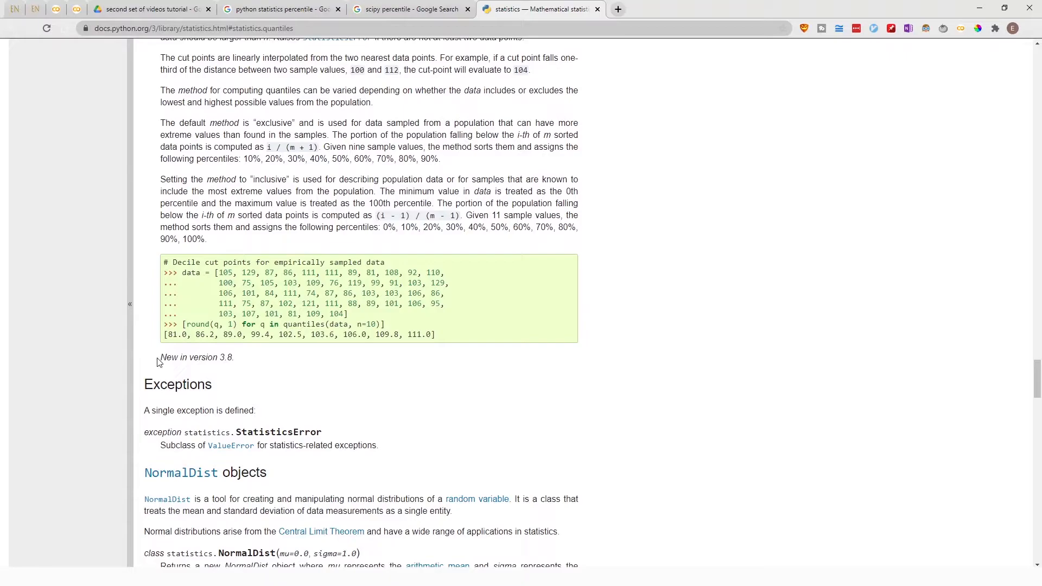
pyautogui.moveTo(160, 357); pyautogui.dragTo(234, 357)
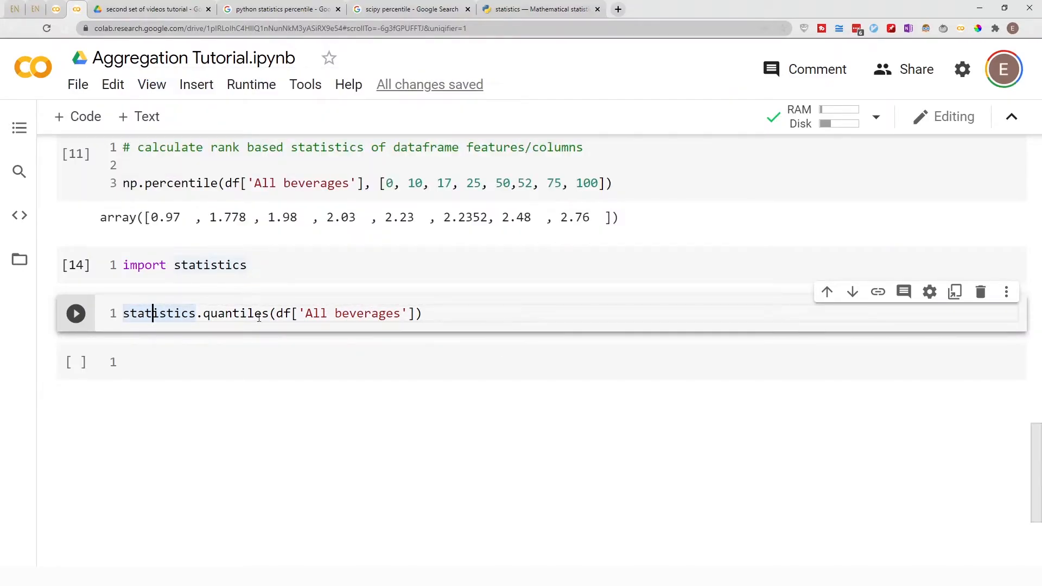
pyautogui.click(538, 9)
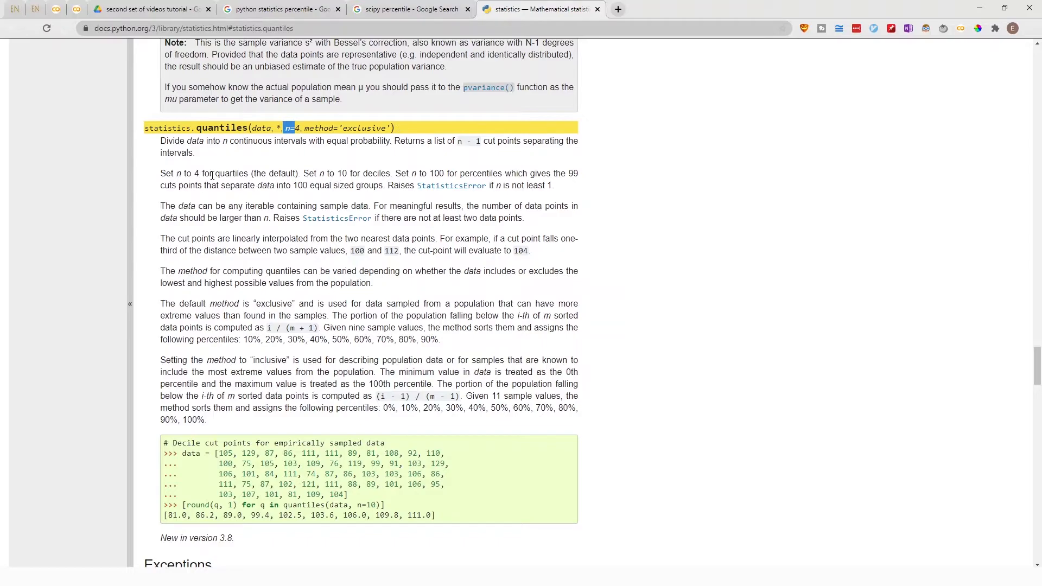
pyautogui.moveTo(306, 165)
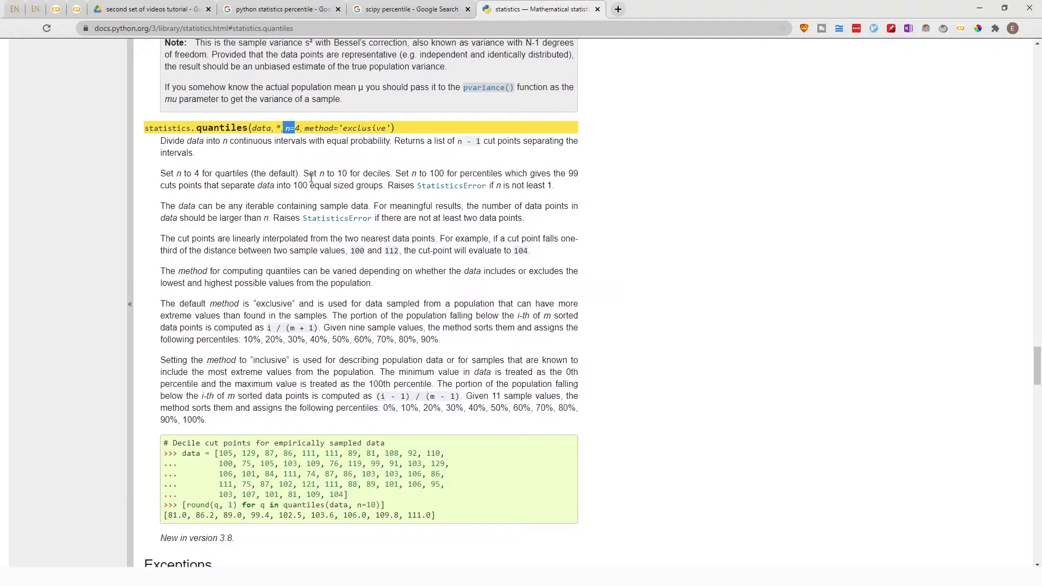
# Select text in the statistics.quantiles documentation while reading it
pyautogui.moveTo(305, 174); pyautogui.dragTo(351, 174)
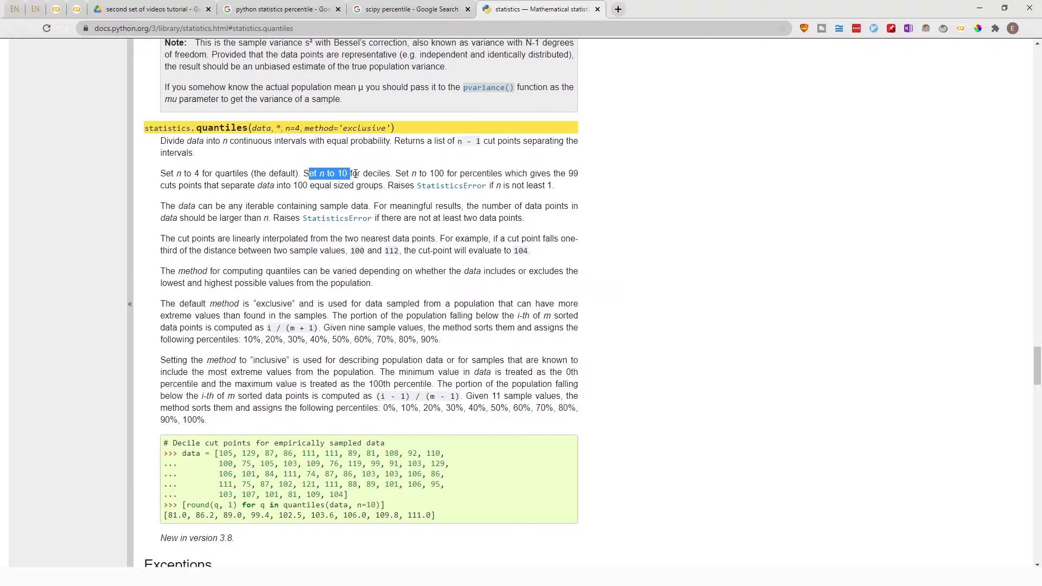
pyautogui.moveTo(426, 172)
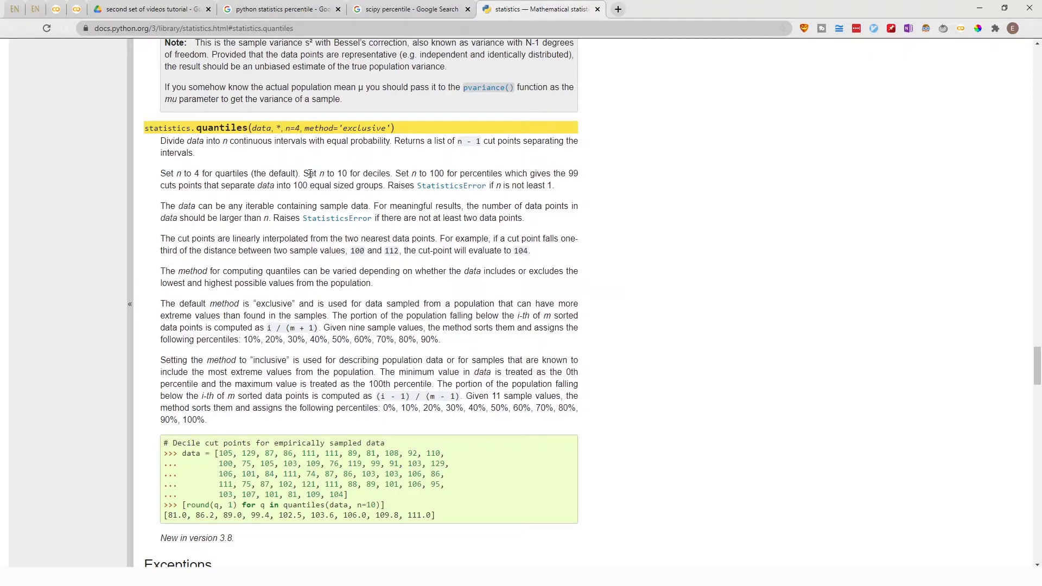
pyautogui.doubleClick(313, 174)
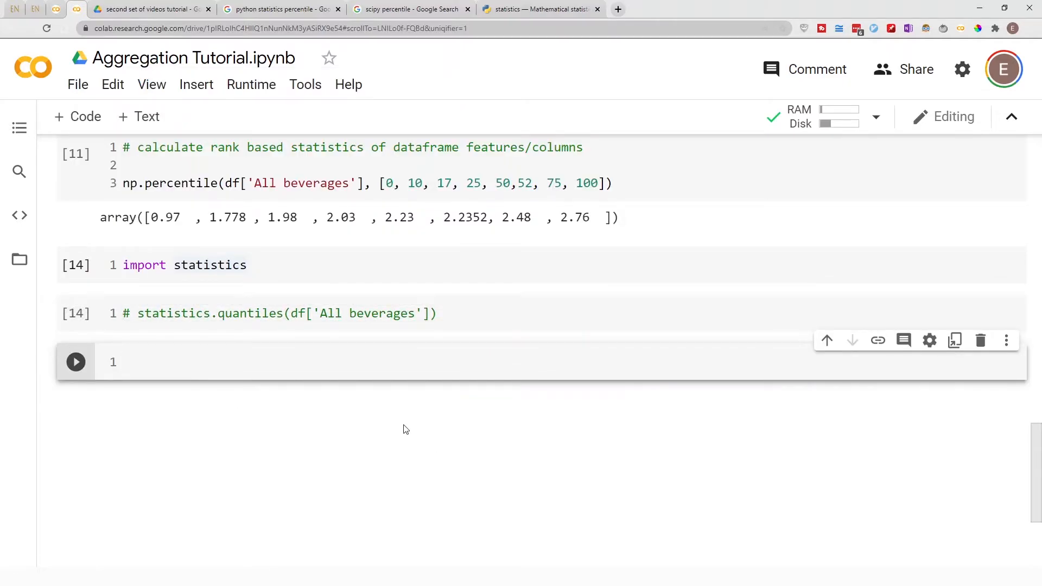
# Import pandas as pd and run df.describe() to show per-column summary statistics
pyautogui.write('import')
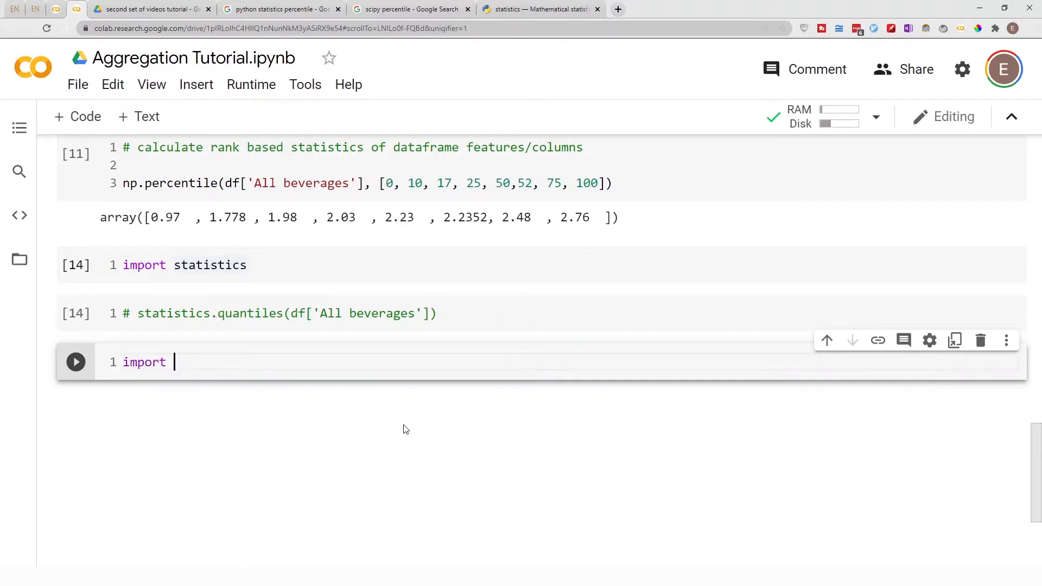
pyautogui.write('pandas as pd')
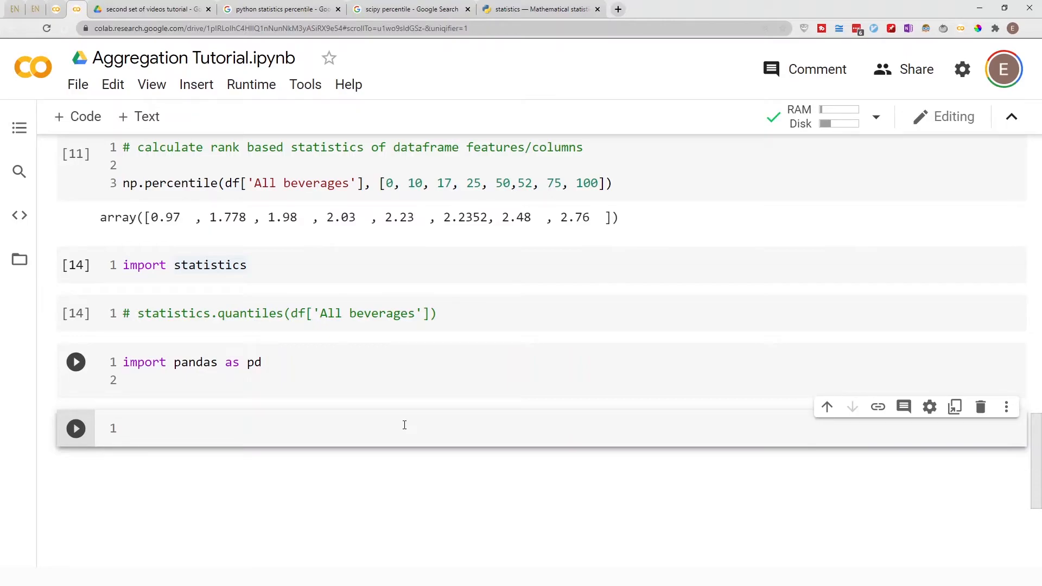
pyautogui.write('df')
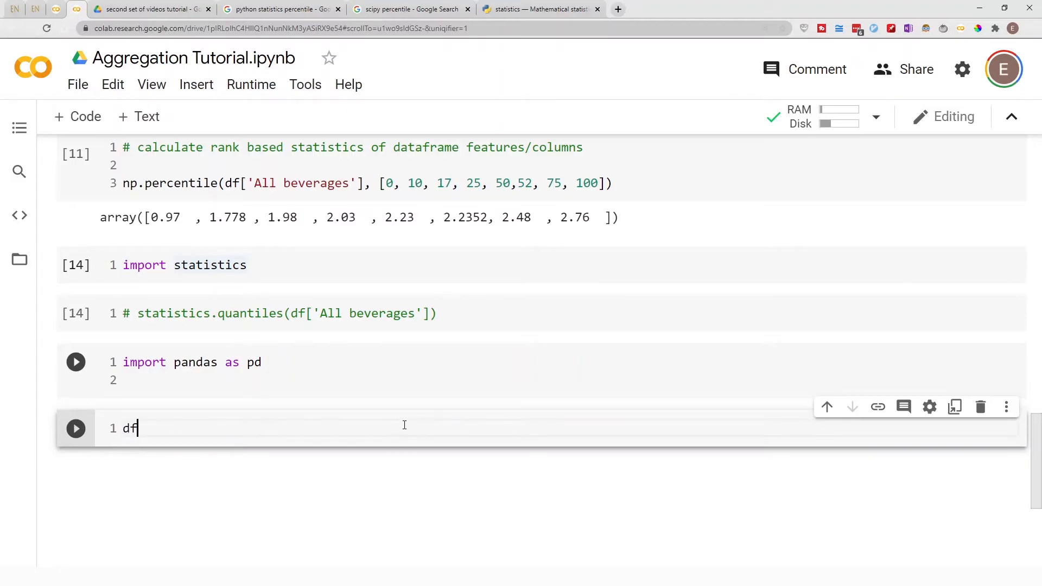
pyautogui.write('.describe(')
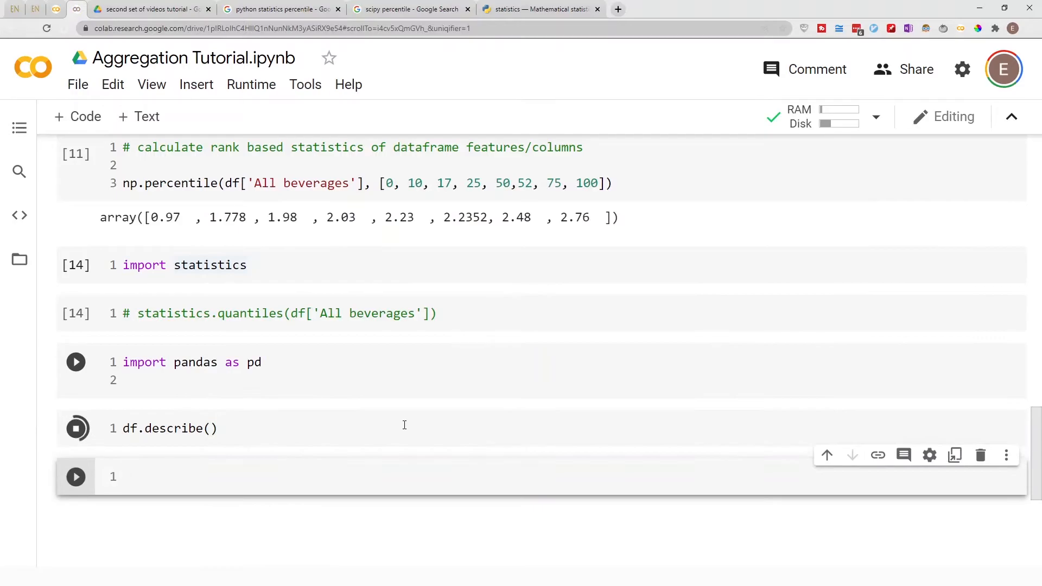
pyautogui.click(74, 428)
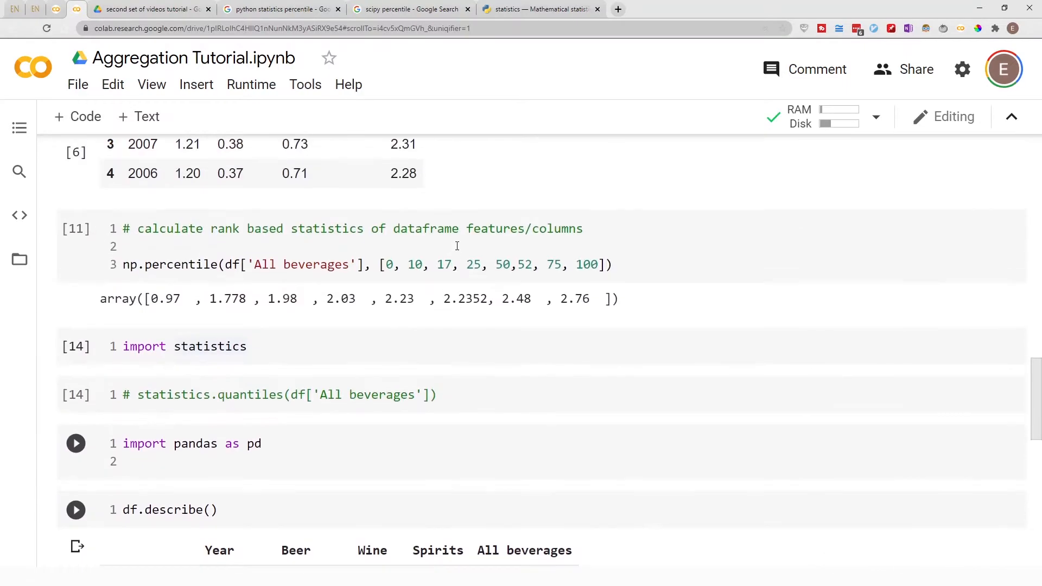
pyautogui.doubleClick(332, 264)
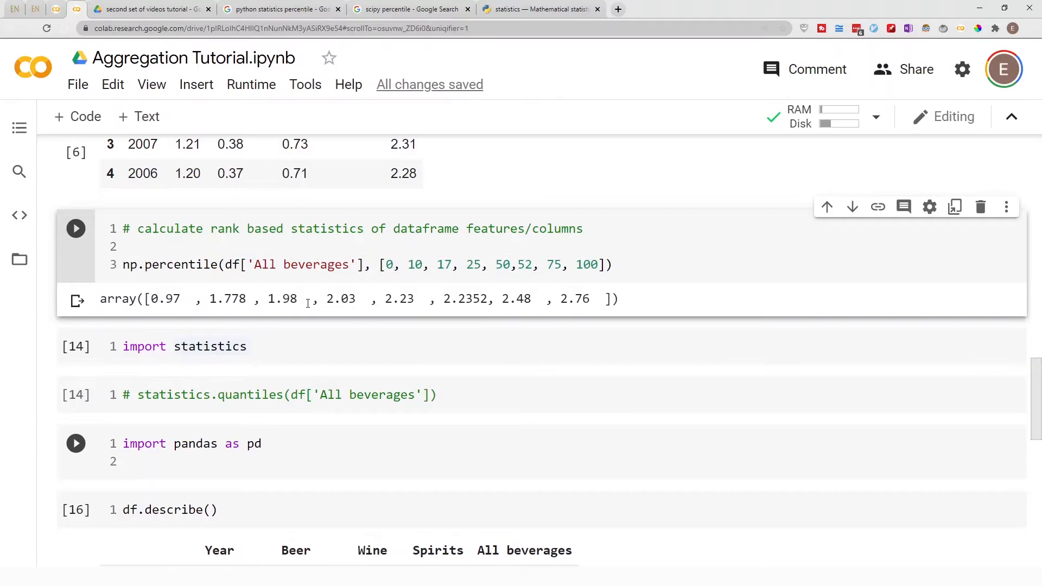
pyautogui.scroll(-3)
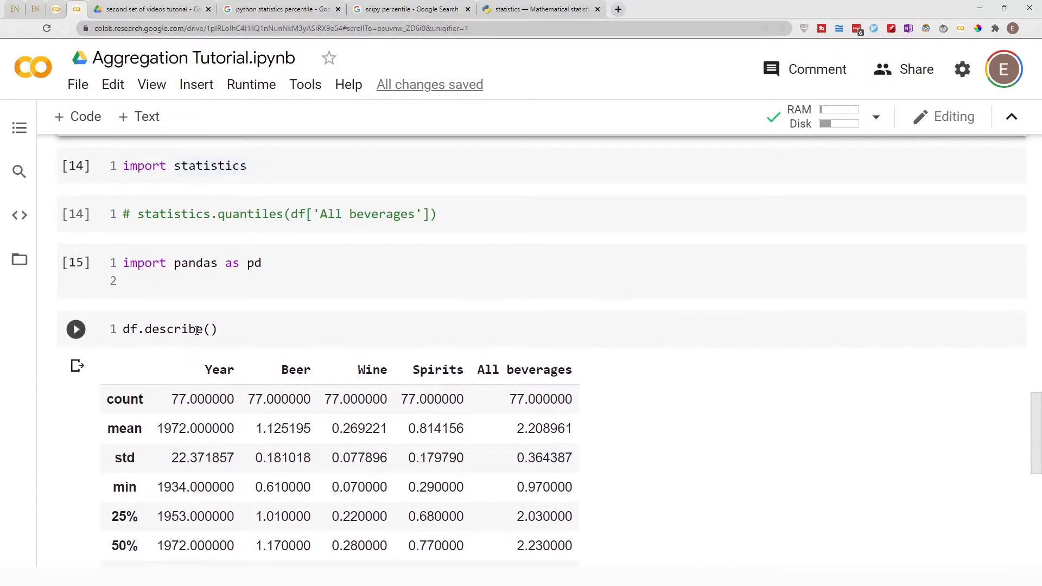
pyautogui.scroll(-3)
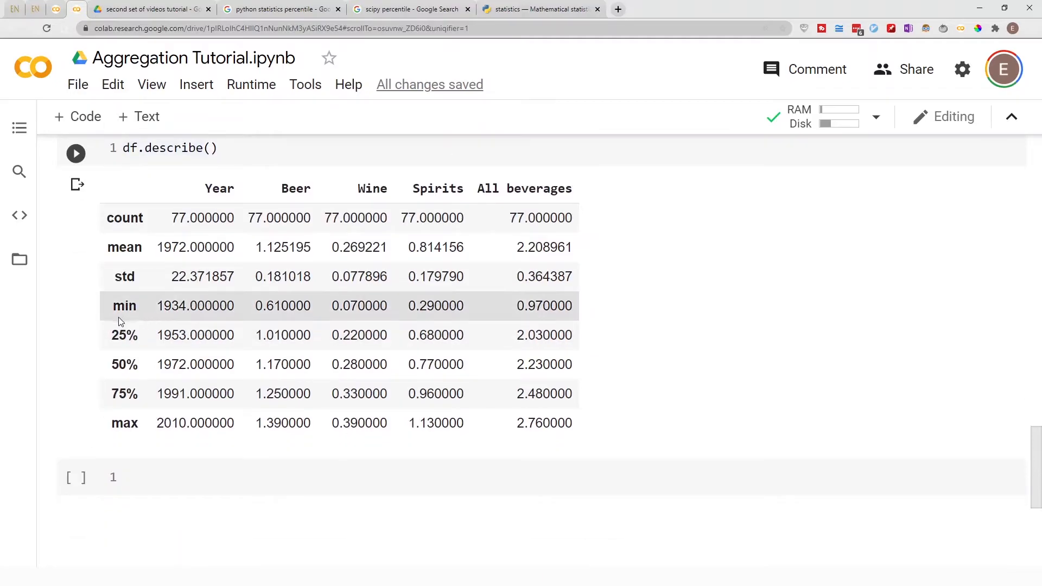
pyautogui.moveTo(124, 335)
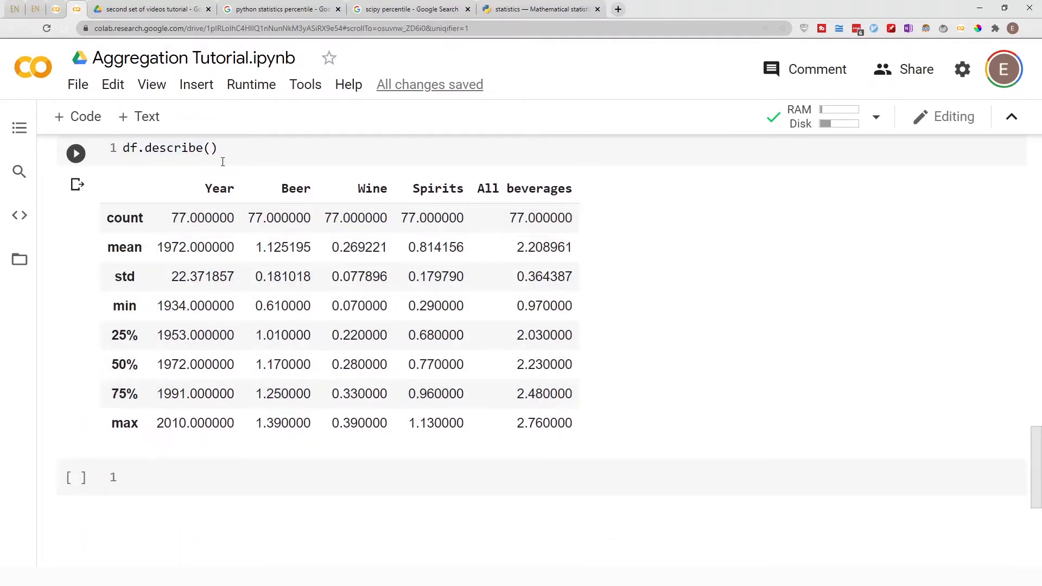
pyautogui.click(176, 163)
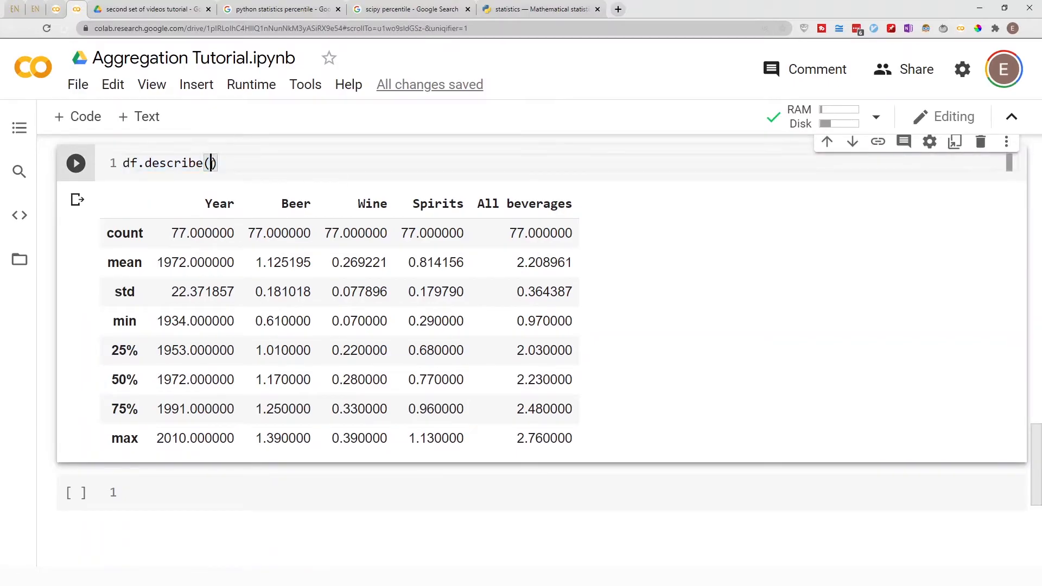
# Pass percentiles [0.10, 0.16, 0.52, 0.98] to df.describe and run it
pyautogui.write(',')
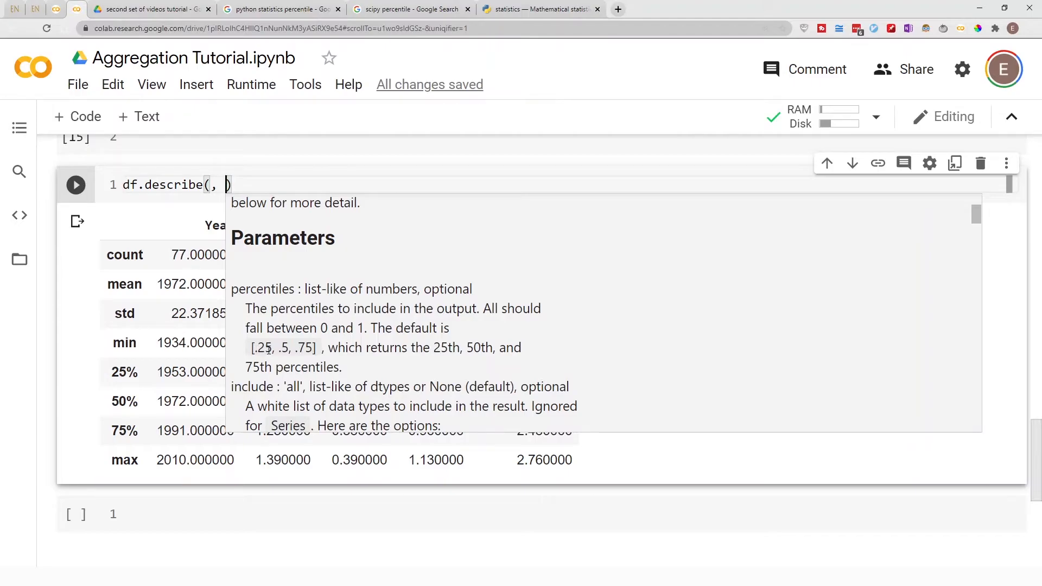
pyautogui.scroll(-3)
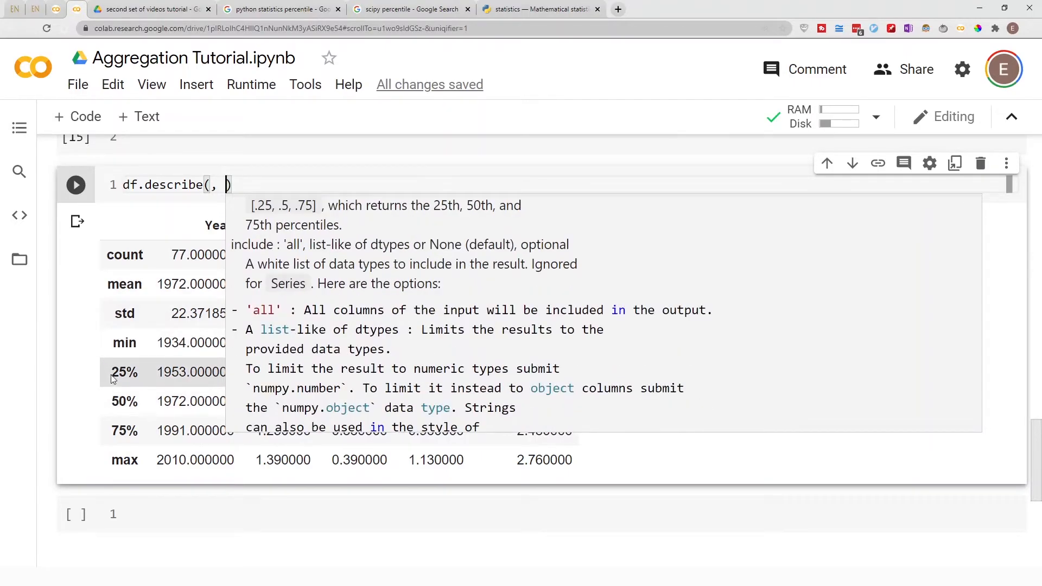
pyautogui.moveTo(127, 407)
pyautogui.write('[')
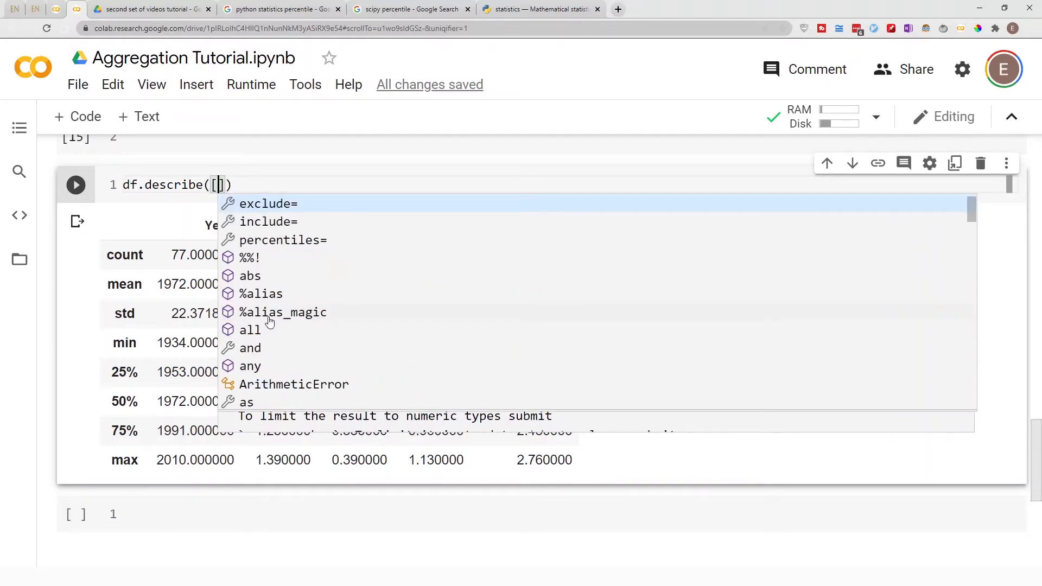
pyautogui.write('0.10,')
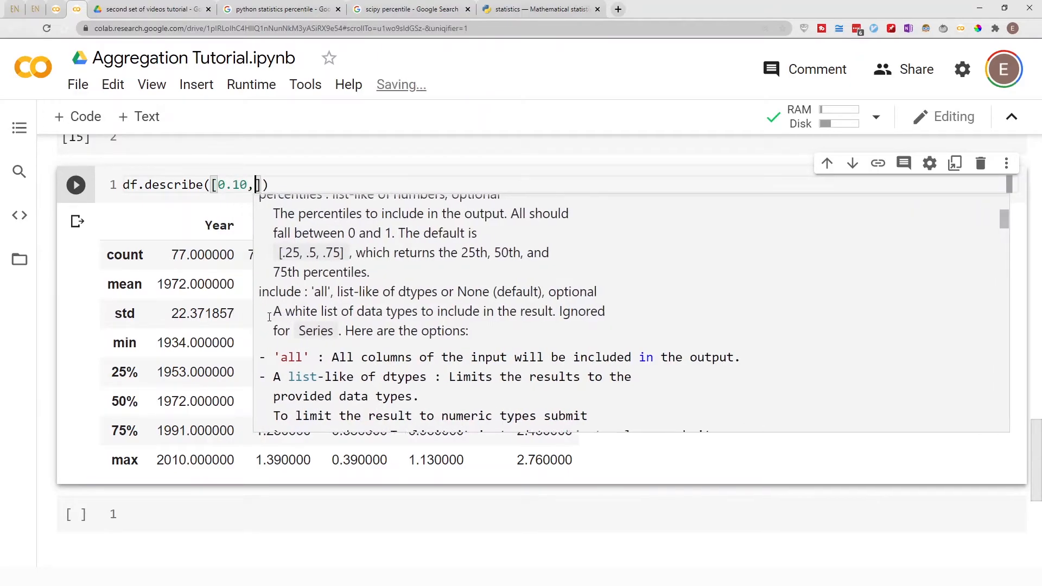
pyautogui.write('0.16, 0.52,')
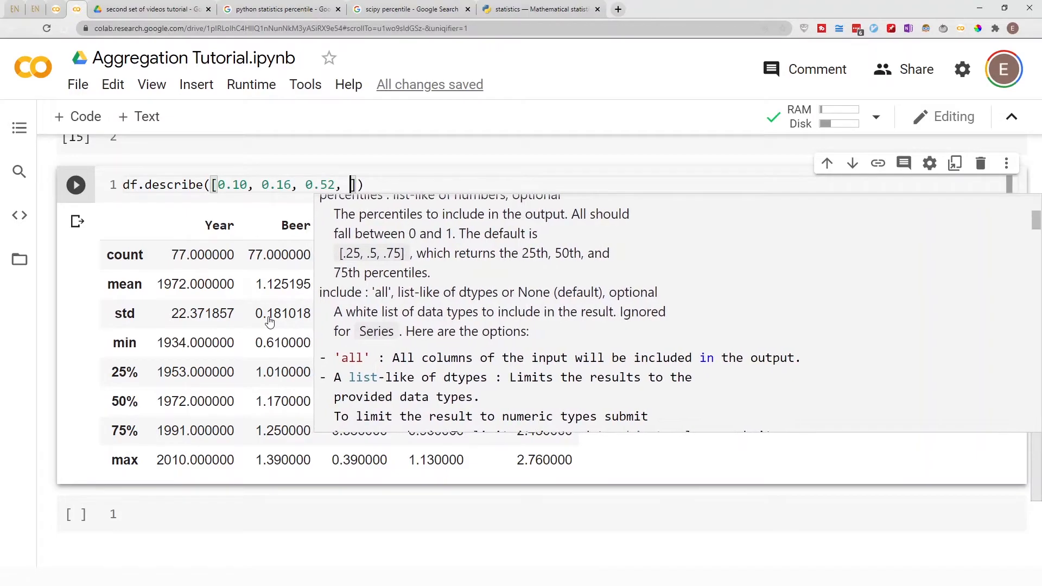
pyautogui.write('0.')
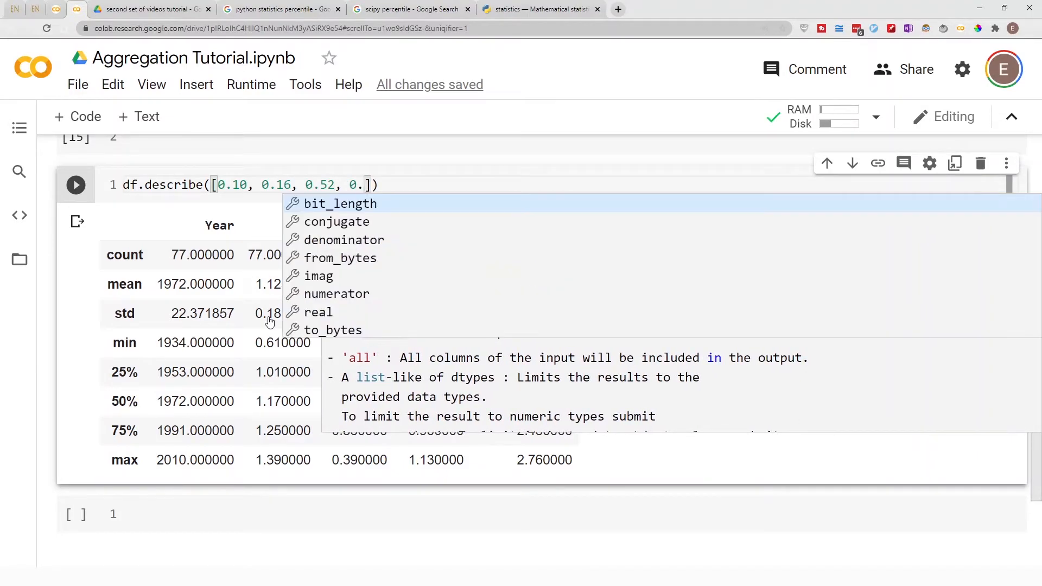
pyautogui.write('98')
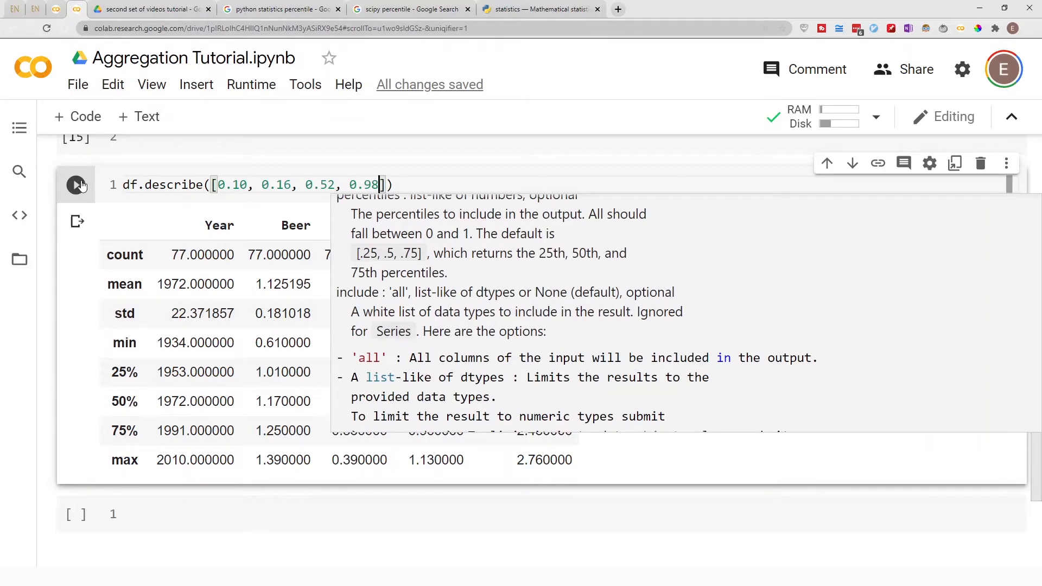
pyautogui.click(76, 184)
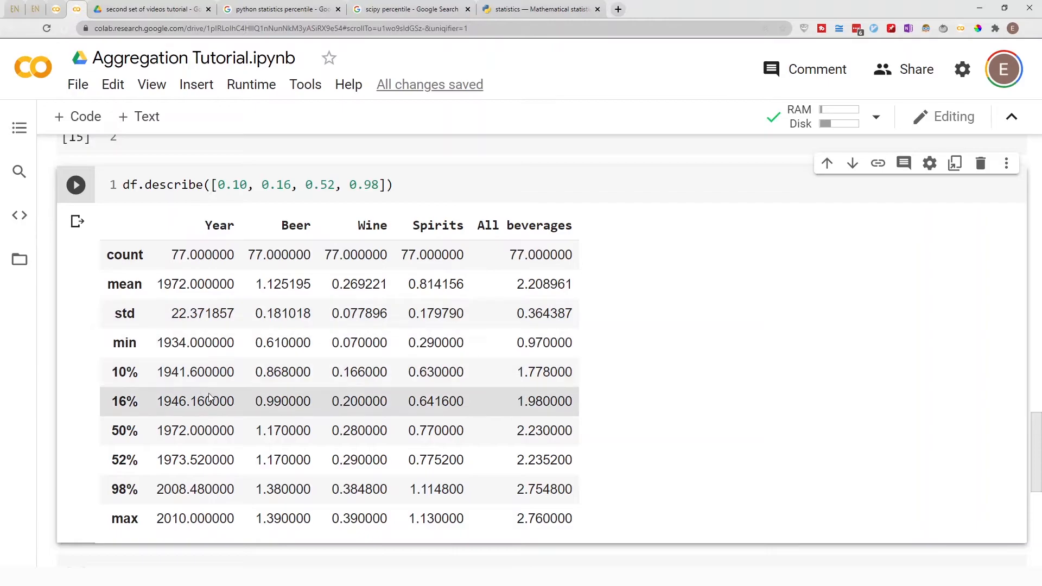
pyautogui.moveTo(127, 371)
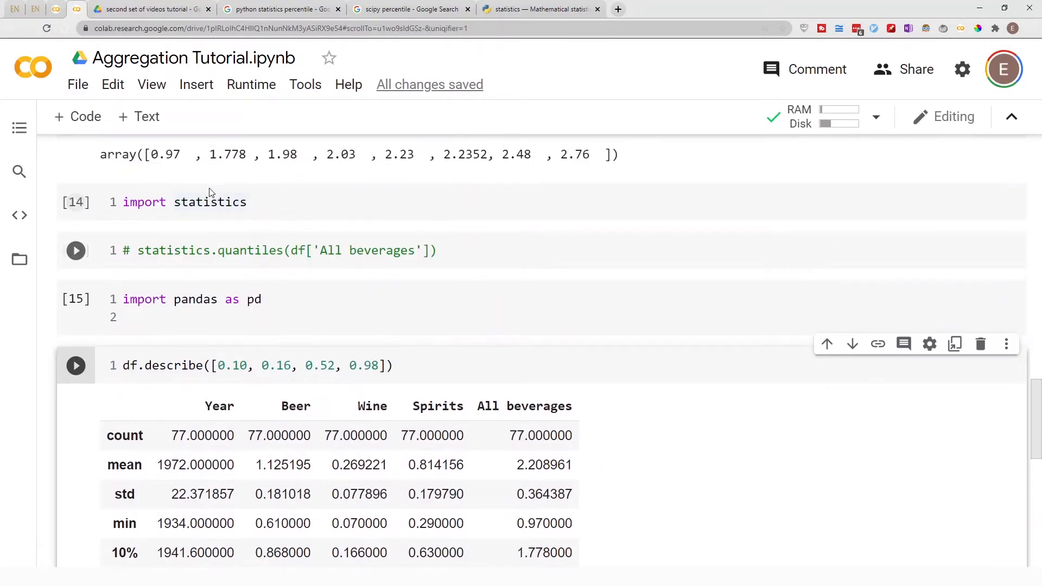
# Store df.describe([0.10, 0.16, 0.52, 0.98]) in a variable named test
pyautogui.scroll(-3)
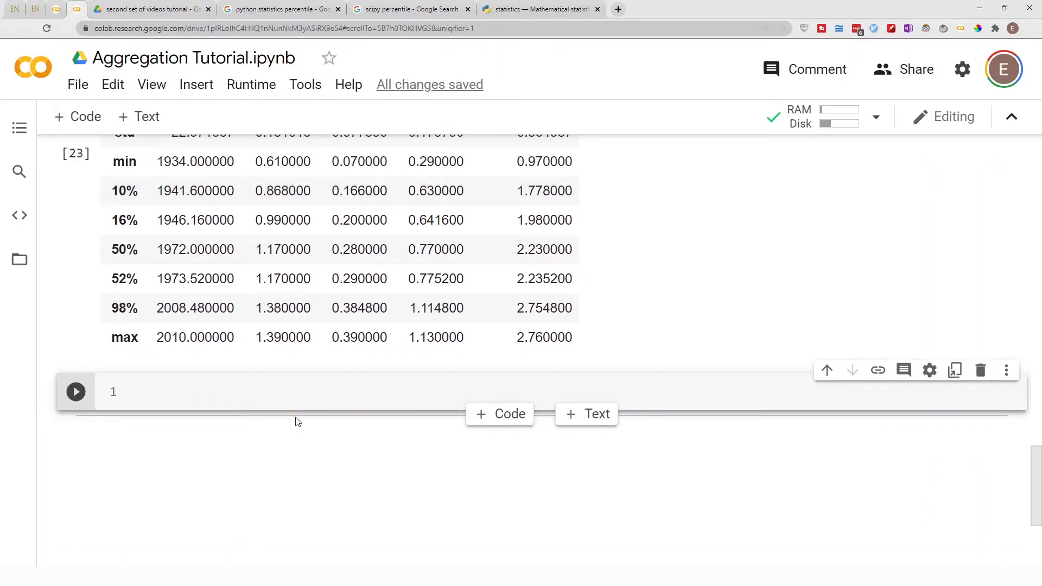
pyautogui.write('test =')
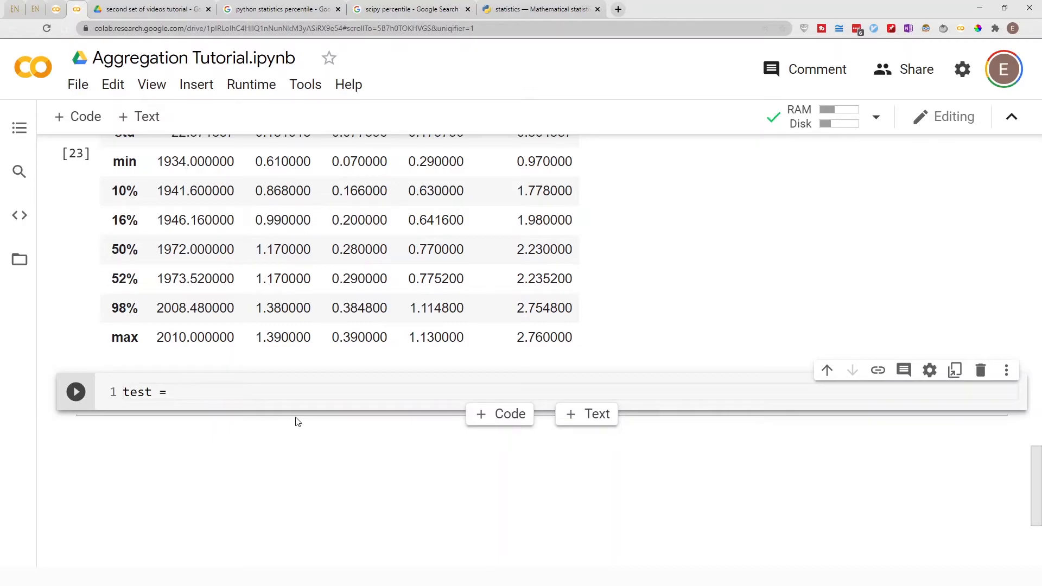
pyautogui.write('df.describ')
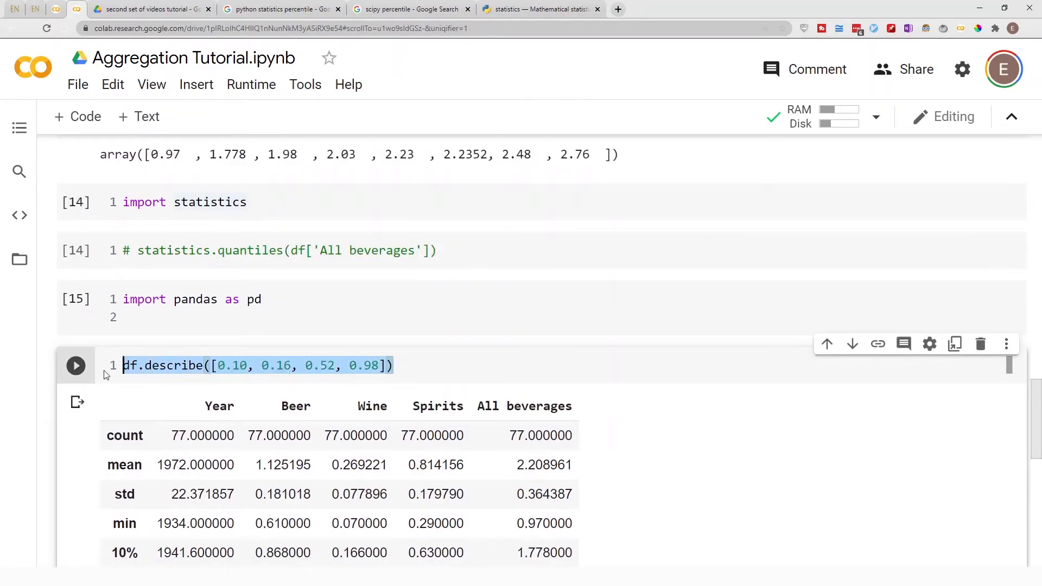
pyautogui.scroll(-3)
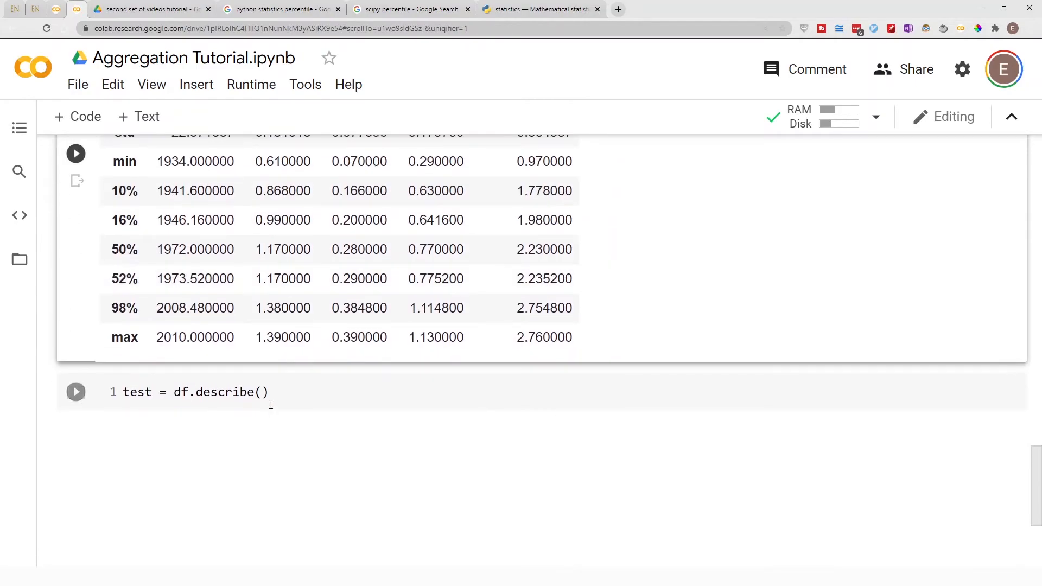
pyautogui.write('[0.10, 0.16, 0.52, 0.98]')
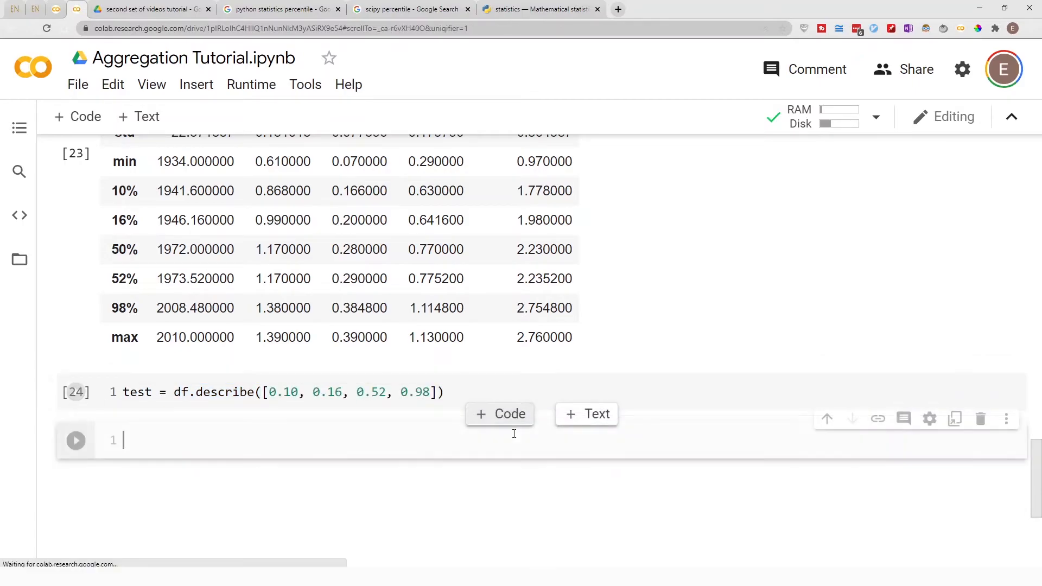
# Run test.head() to show the count, mean, std, min and 10% rows
pyautogui.write('test')
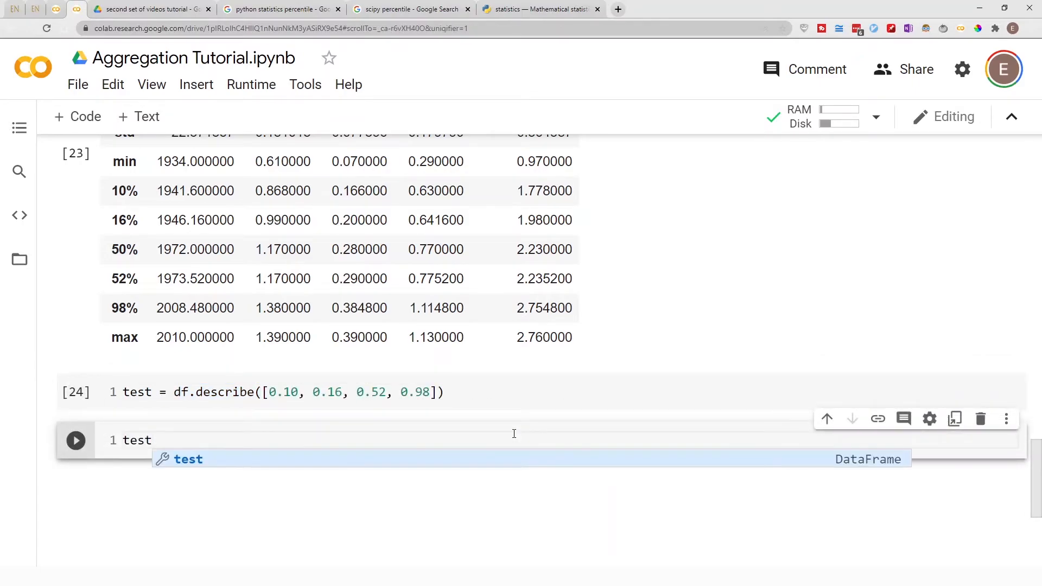
pyautogui.write('.head()')
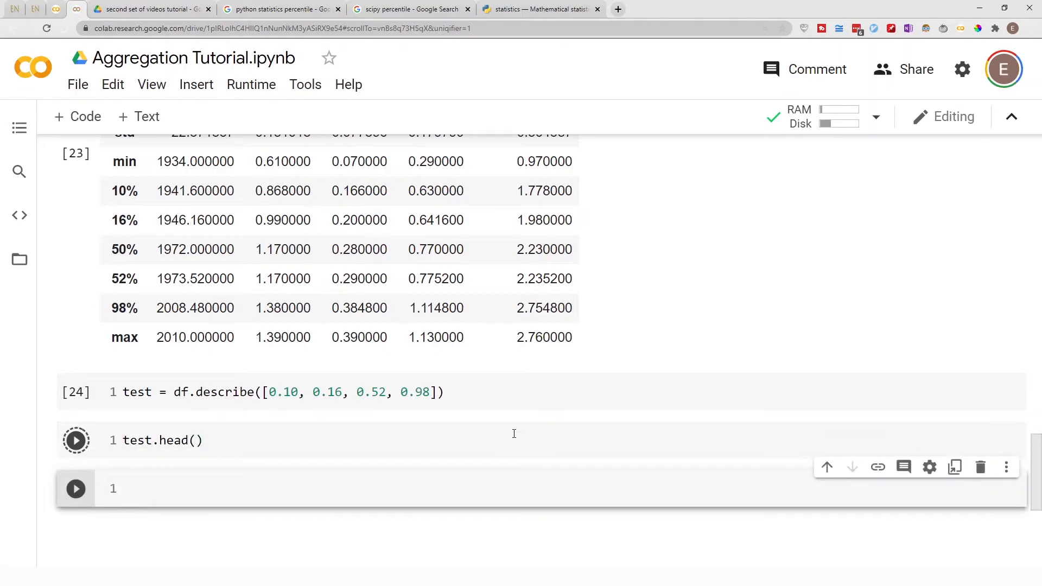
pyautogui.click(76, 441)
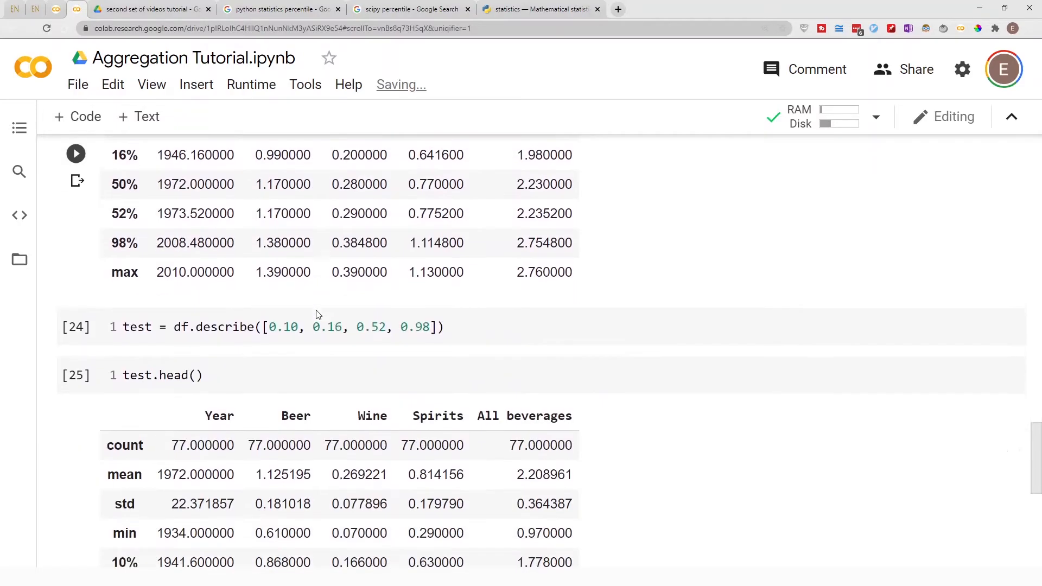
pyautogui.scroll(-3)
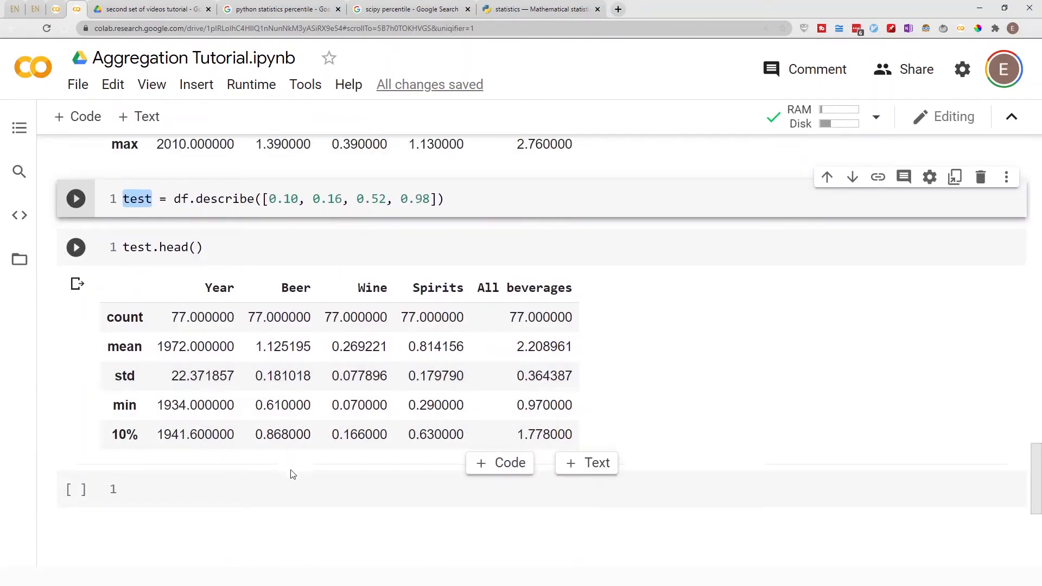
# Return the Year column of the saved summary table with test['Year']
pyautogui.write('test')
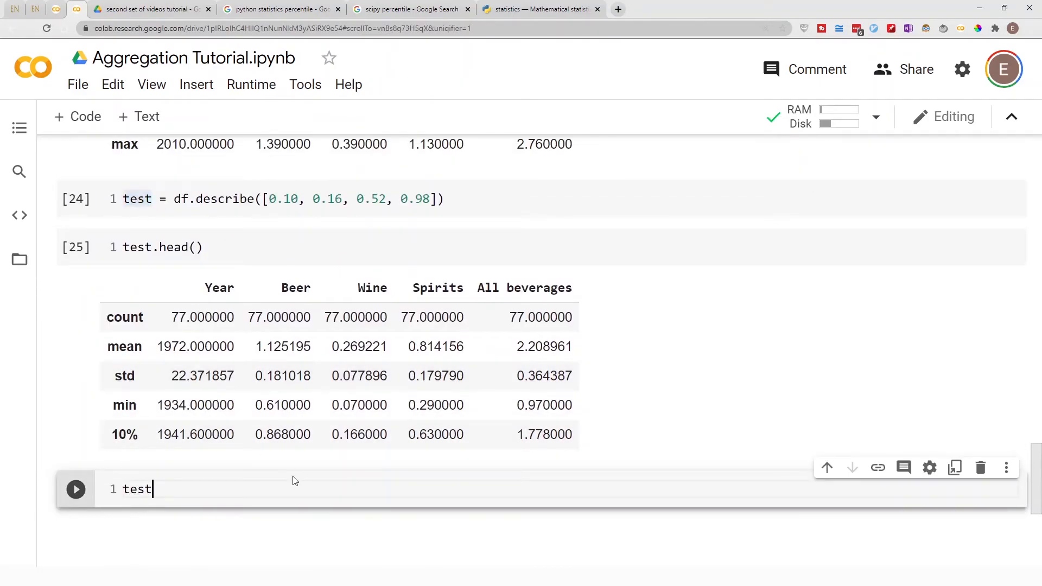
pyautogui.write("['Y'")
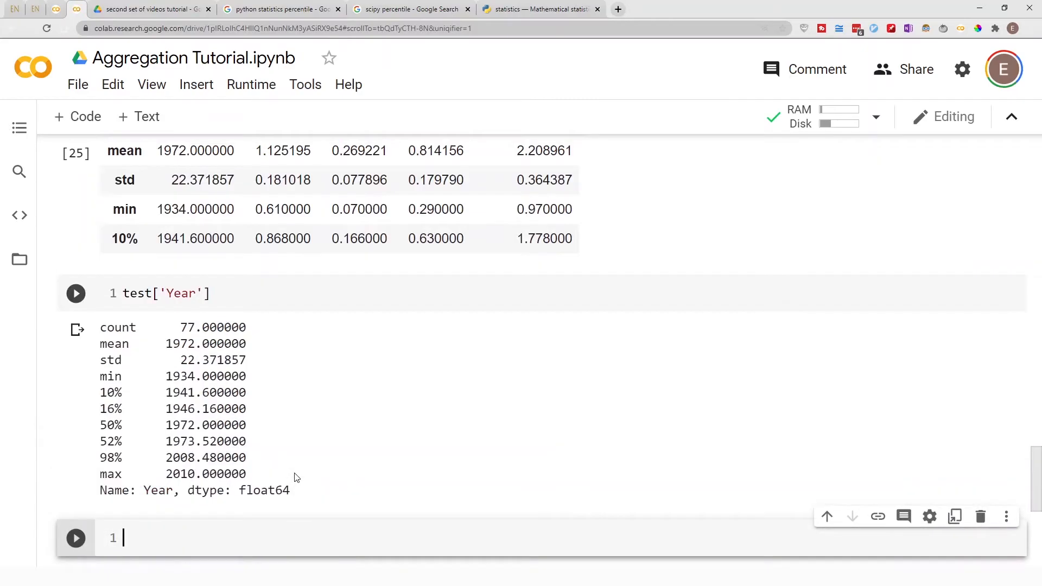
pyautogui.moveTo(214, 406)
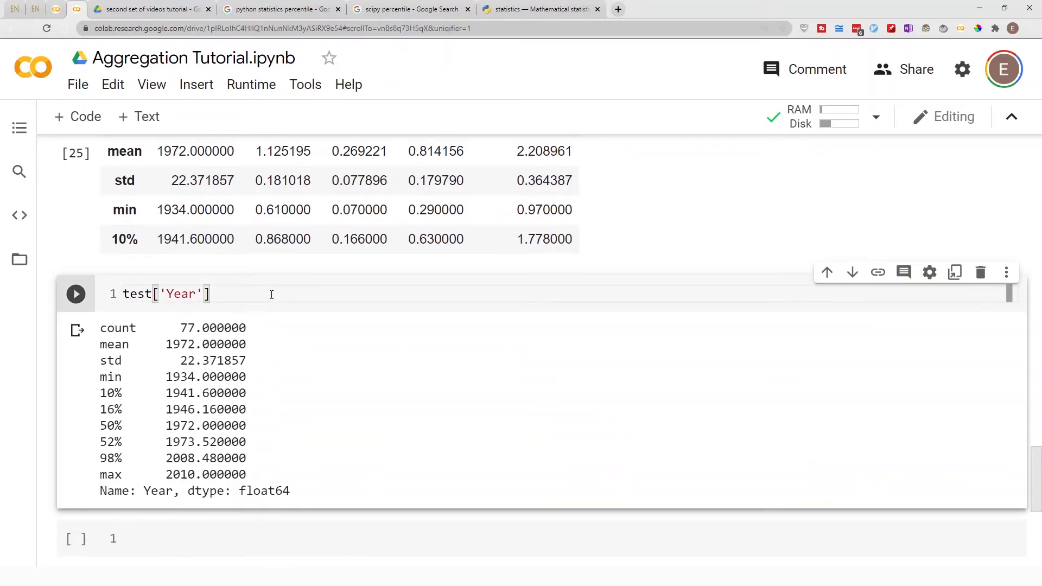
pyautogui.write('[0]')
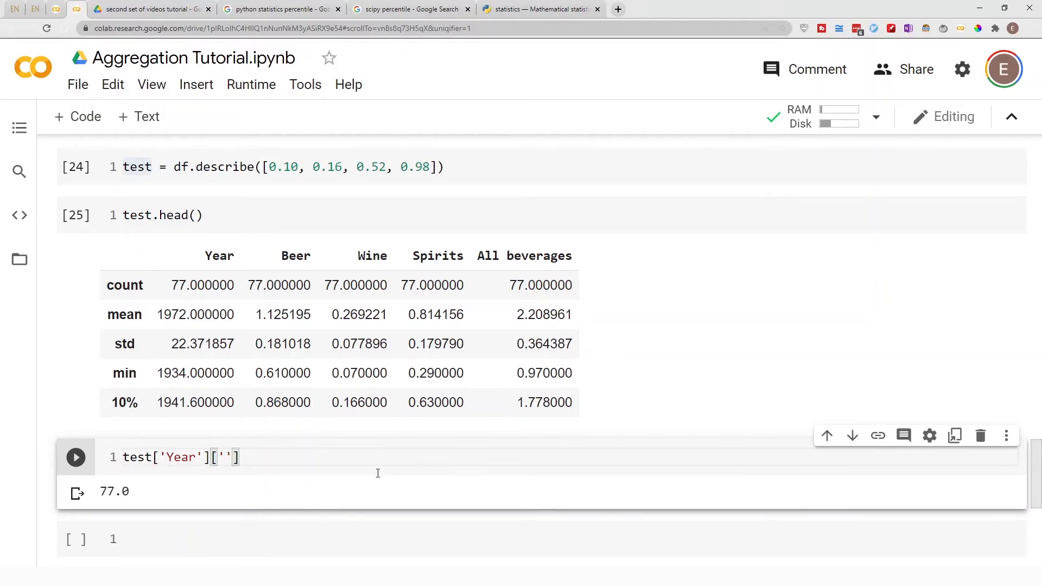
# Look up test['Year']['mean'] (1972.0), then replace the label with '10%'
pyautogui.write('mean')
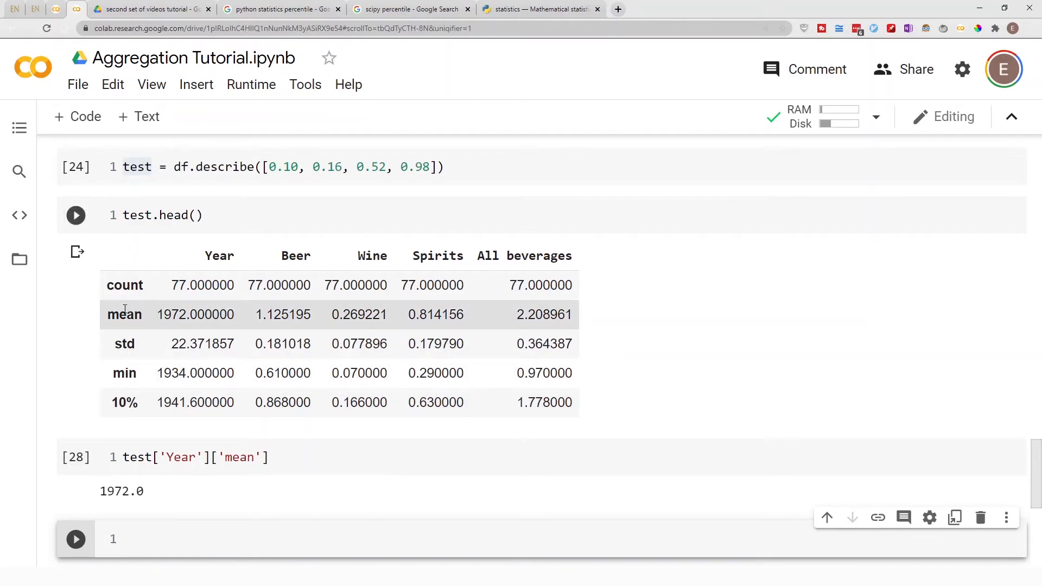
pyautogui.moveTo(123, 391)
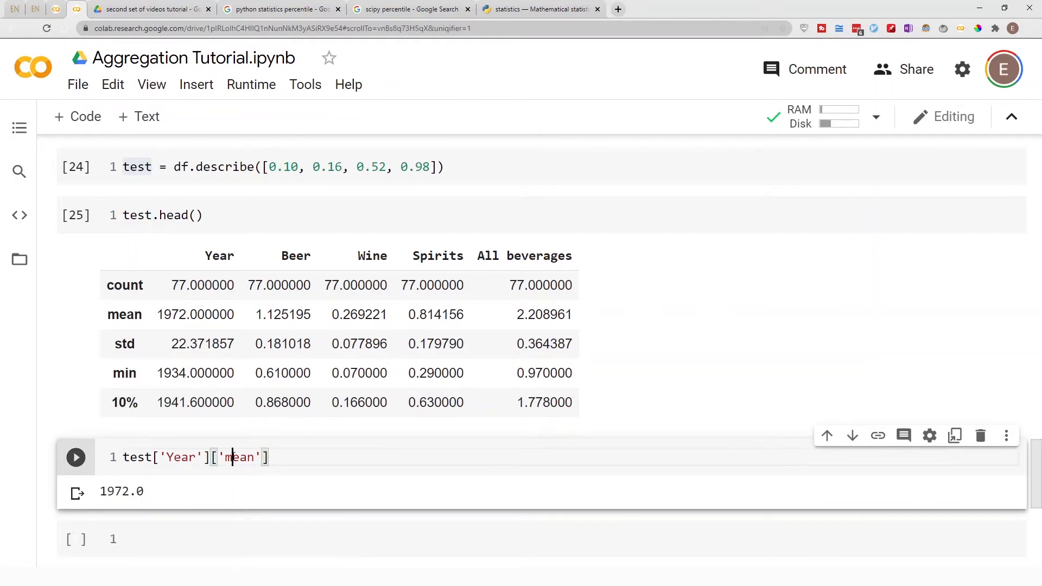
pyautogui.doubleClick(240, 457)
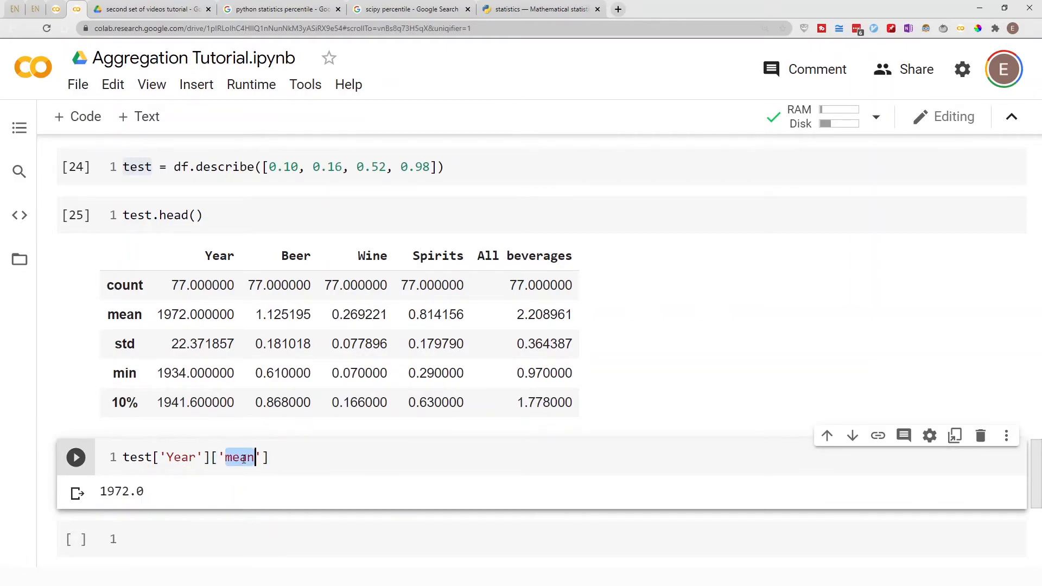
pyautogui.write('10%')
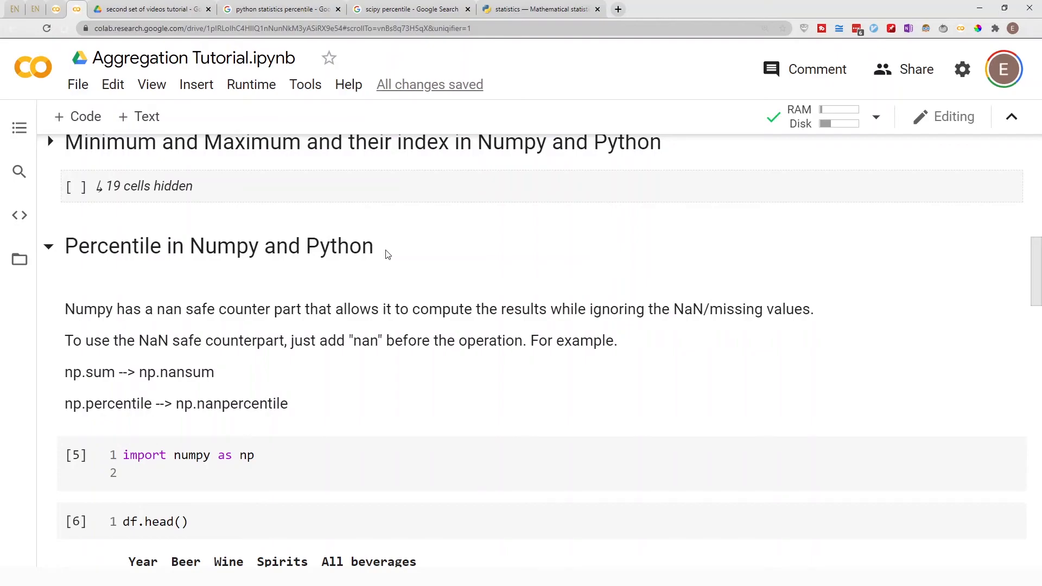
# Confirm test['Year']['10%'] gives 1941.6 and switch to the machinelearningeducation.com homepage
pyautogui.scroll(-3)
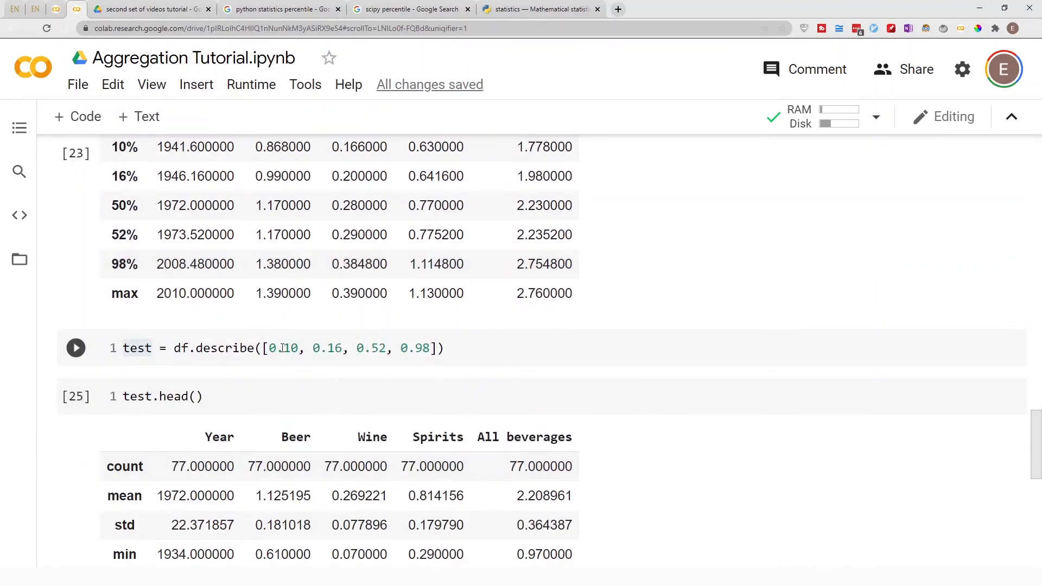
pyautogui.click(75, 347)
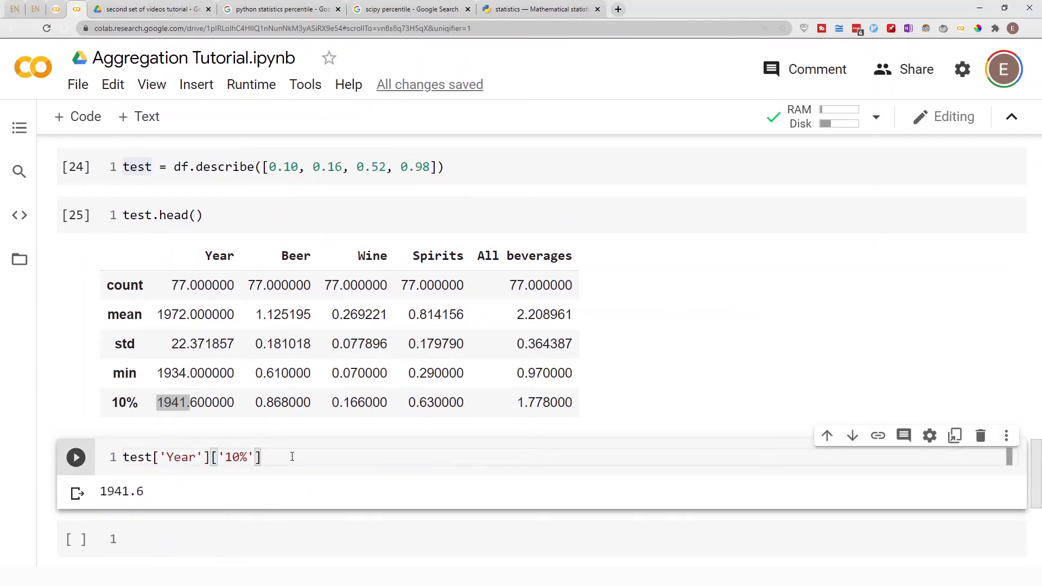
pyautogui.scroll(-3)
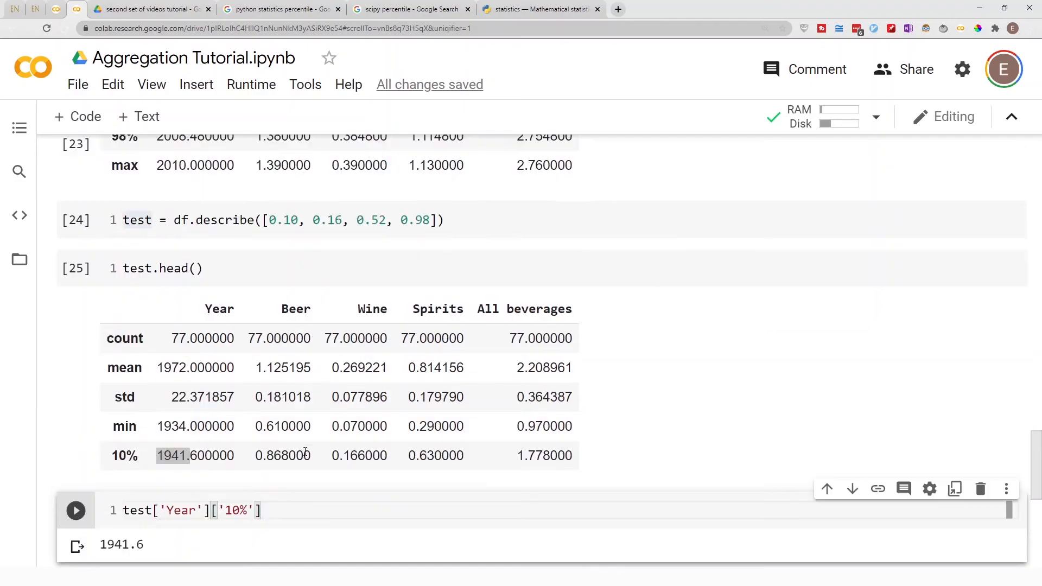
pyautogui.scroll(-3)
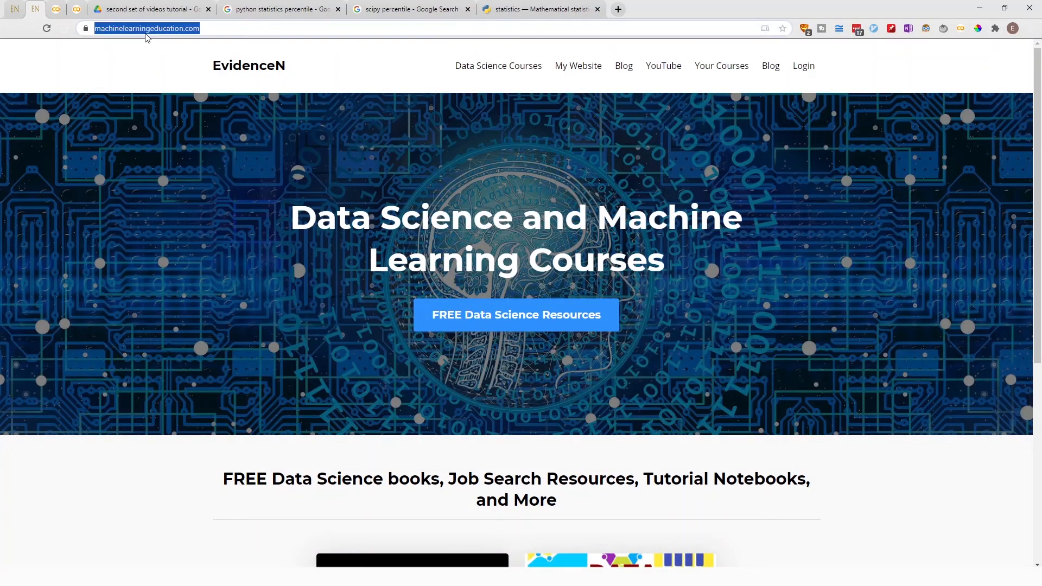
pyautogui.moveTo(568, 107)
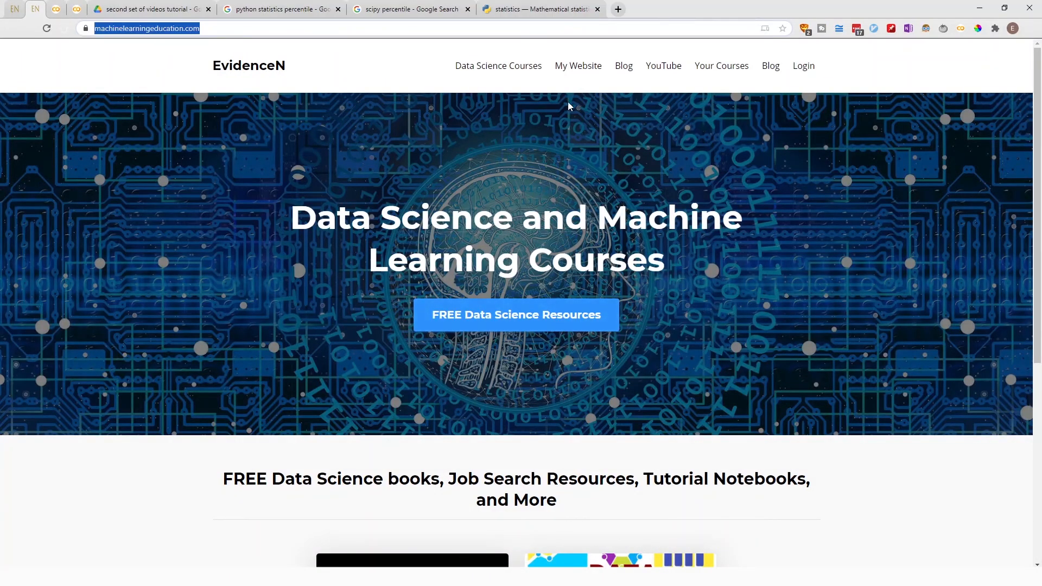
# Visit the FREE Data Science Resources page, then head to evidencen.com
pyautogui.click(516, 315)
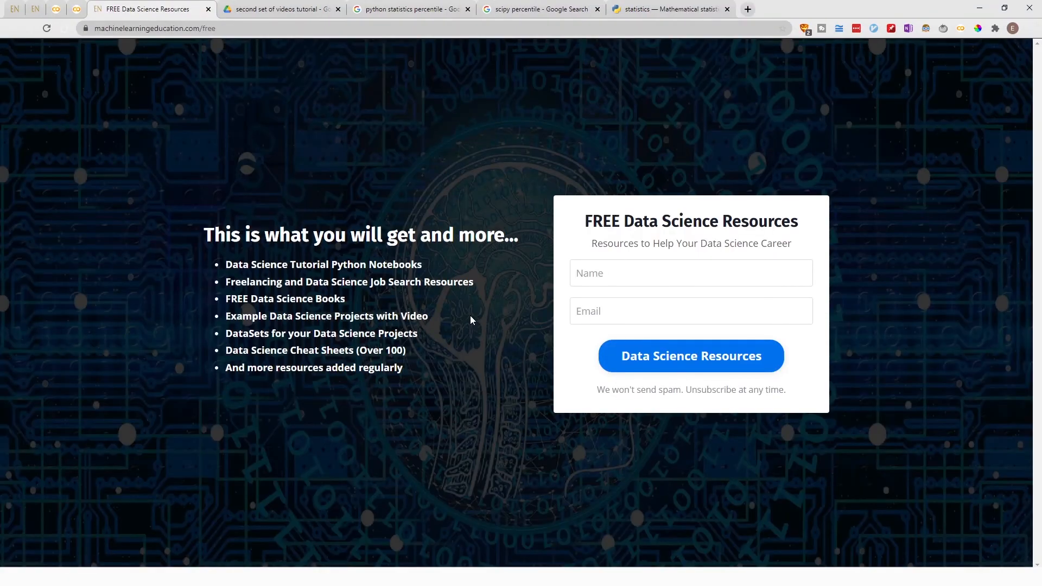
pyautogui.moveTo(471, 311)
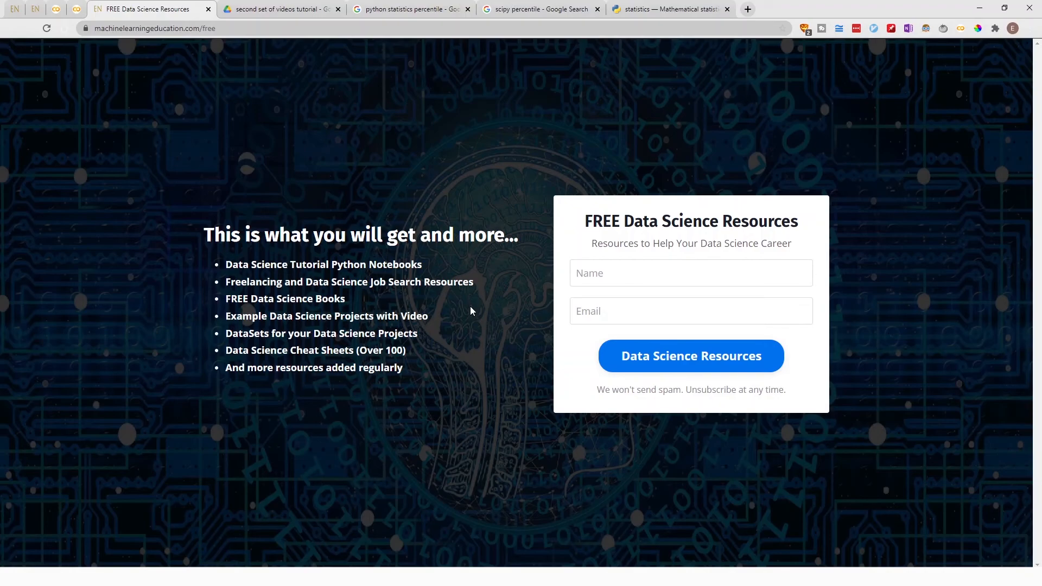
pyautogui.moveTo(326, 351)
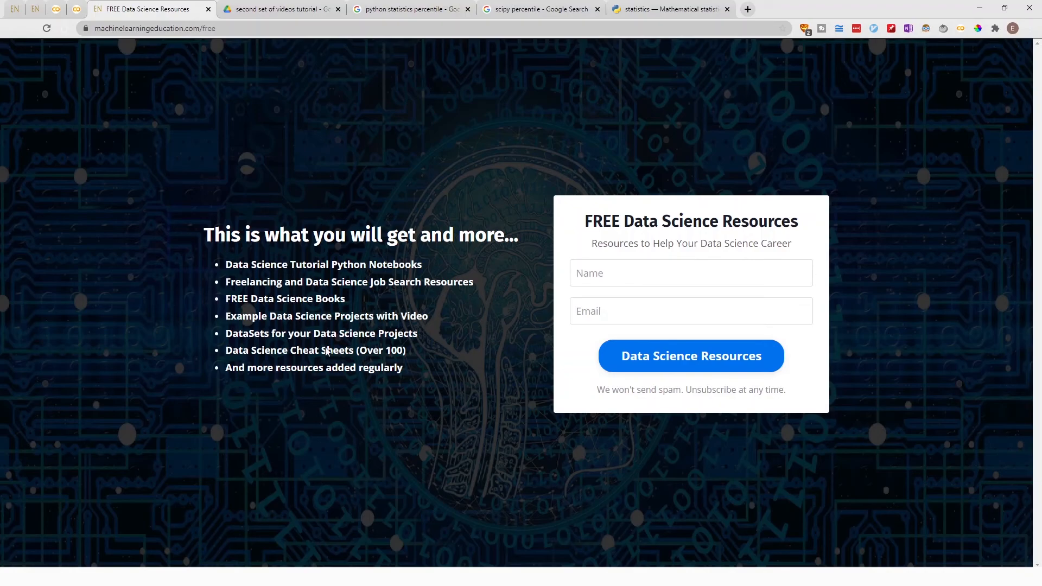
pyautogui.moveTo(421, 375)
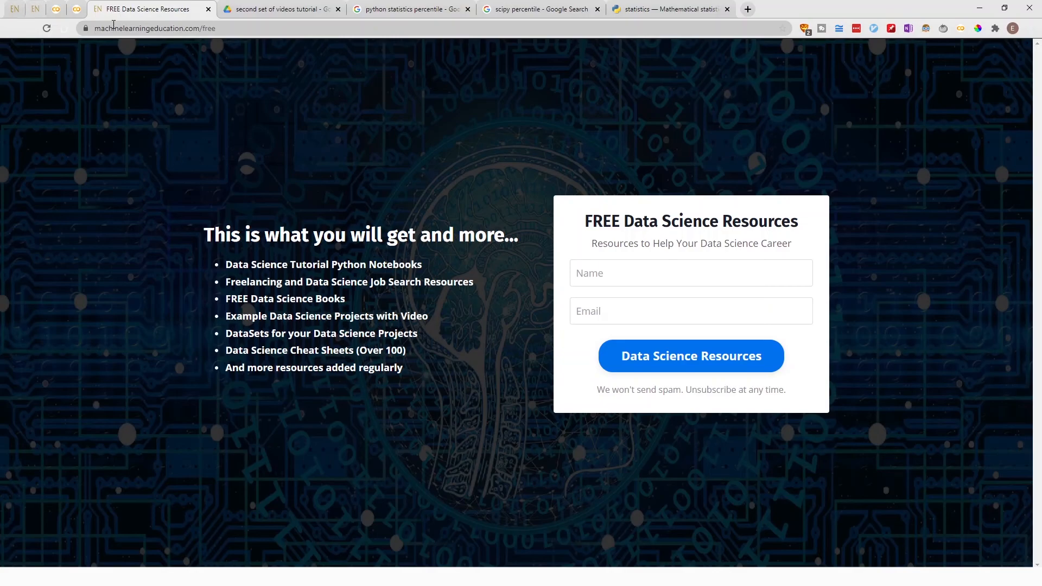
pyautogui.click(153, 28)
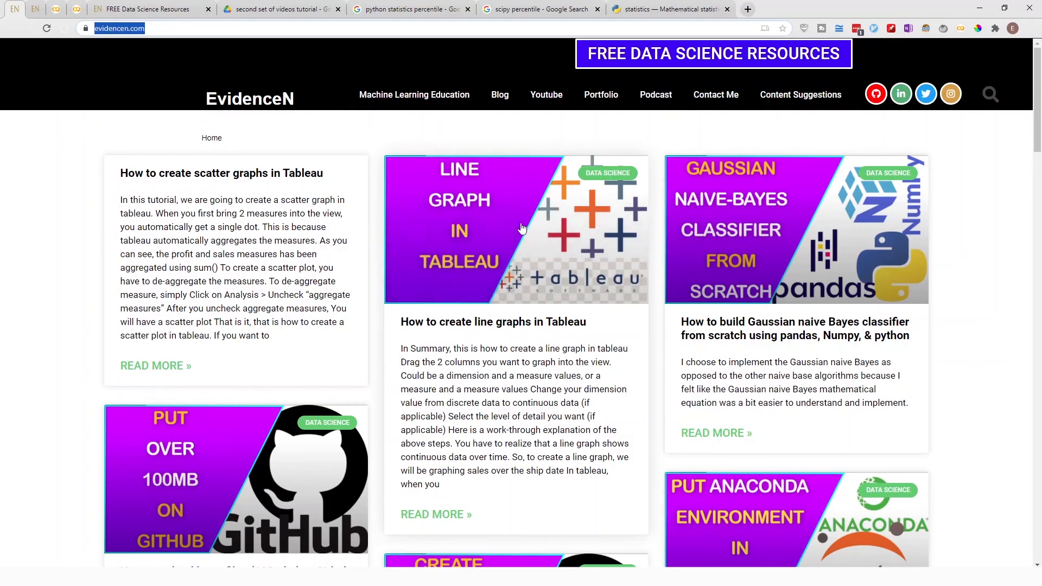
# Browse the evidencen.com posts and open the free resources page in a new tab
pyautogui.scroll(-3)
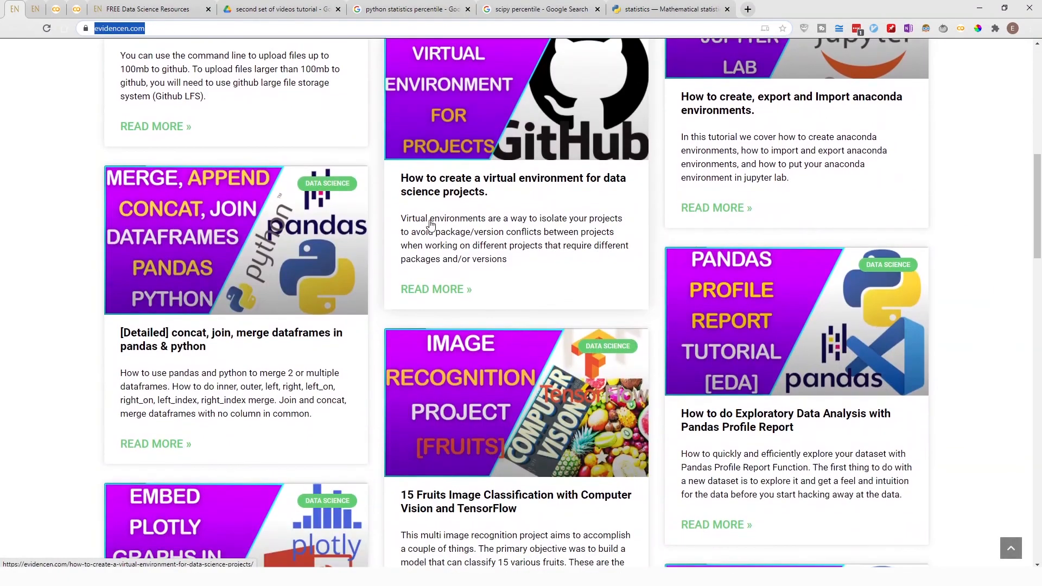
pyautogui.scroll(-3)
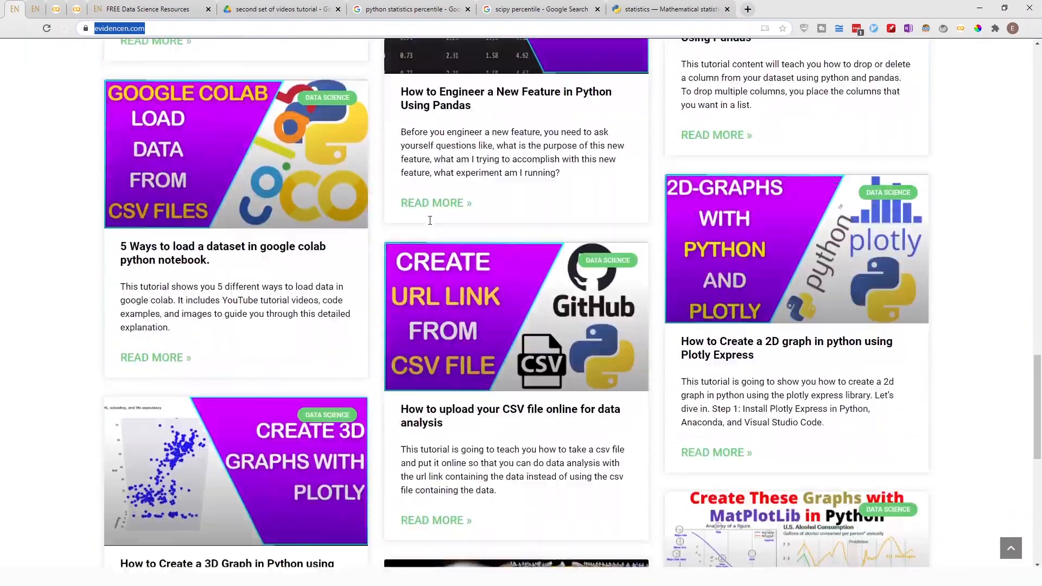
pyautogui.scroll(3)
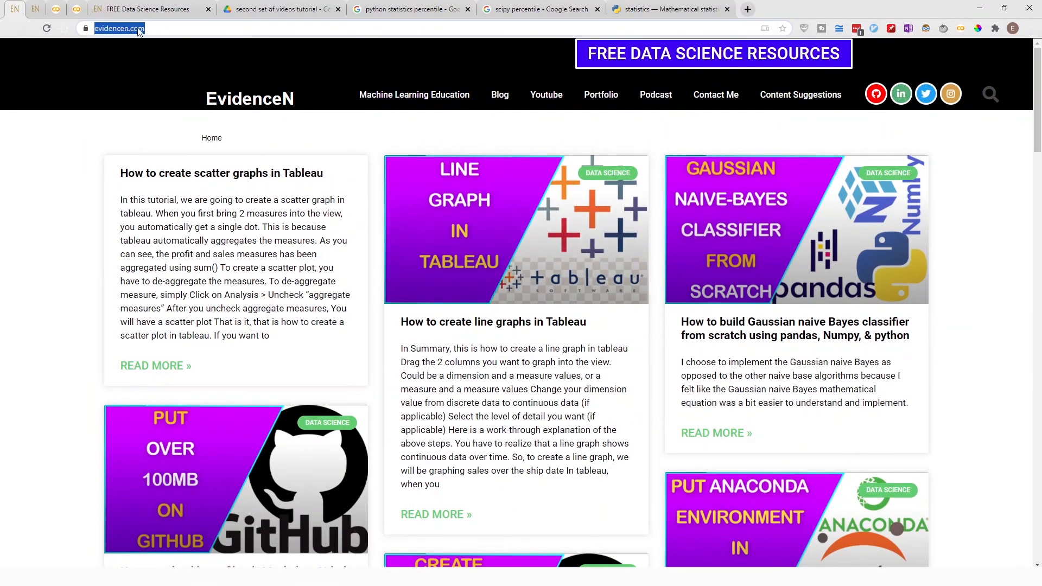
pyautogui.click(713, 53)
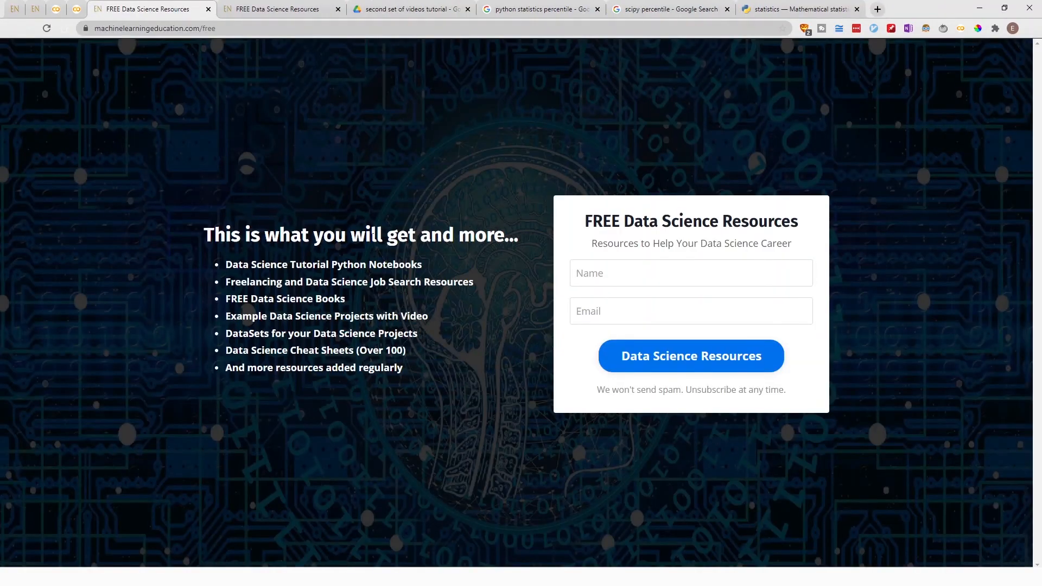
pyautogui.moveTo(264, 234); pyautogui.dragTo(418, 333)
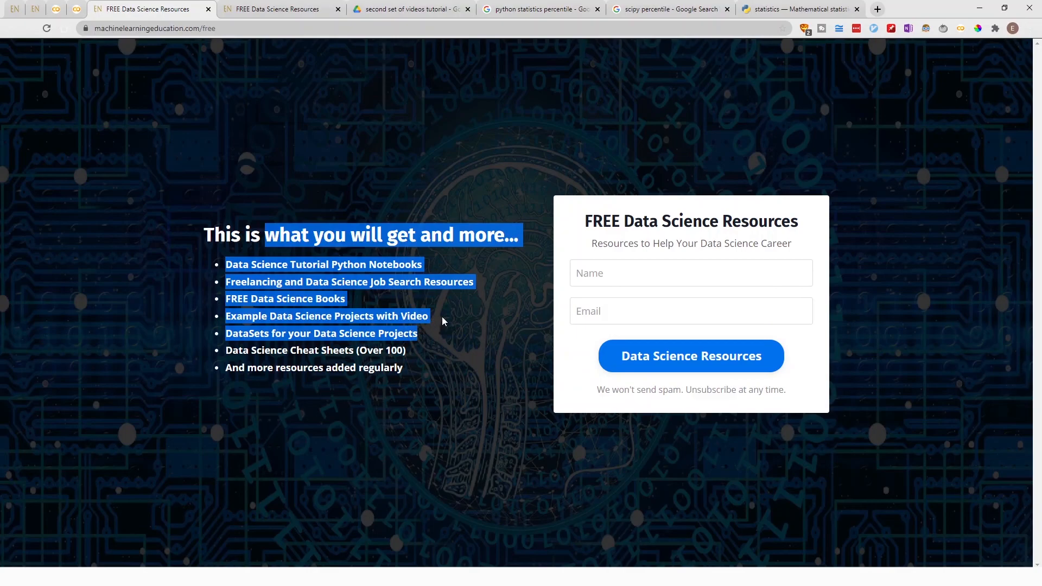
pyautogui.click(442, 321)
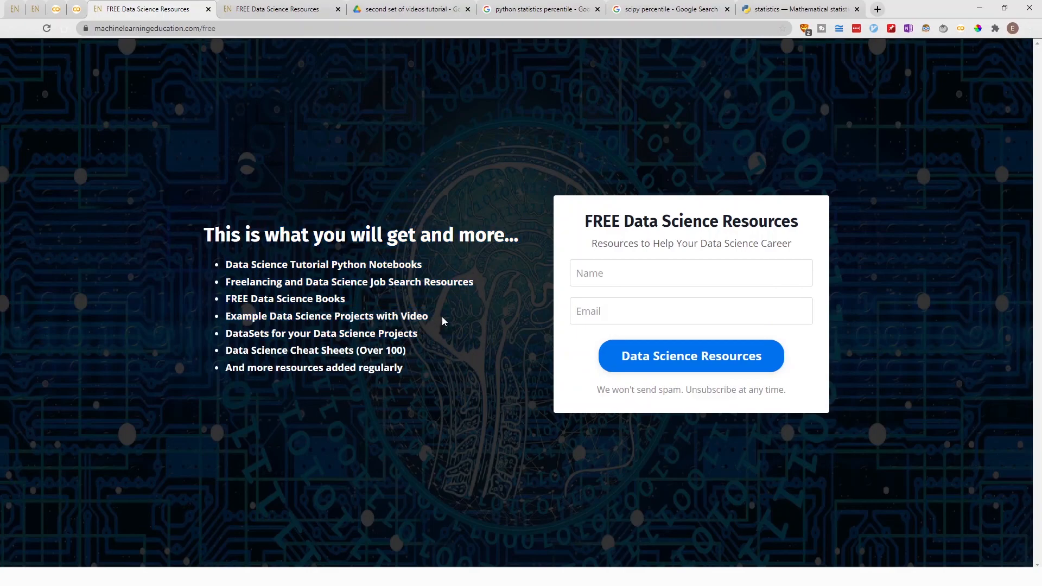